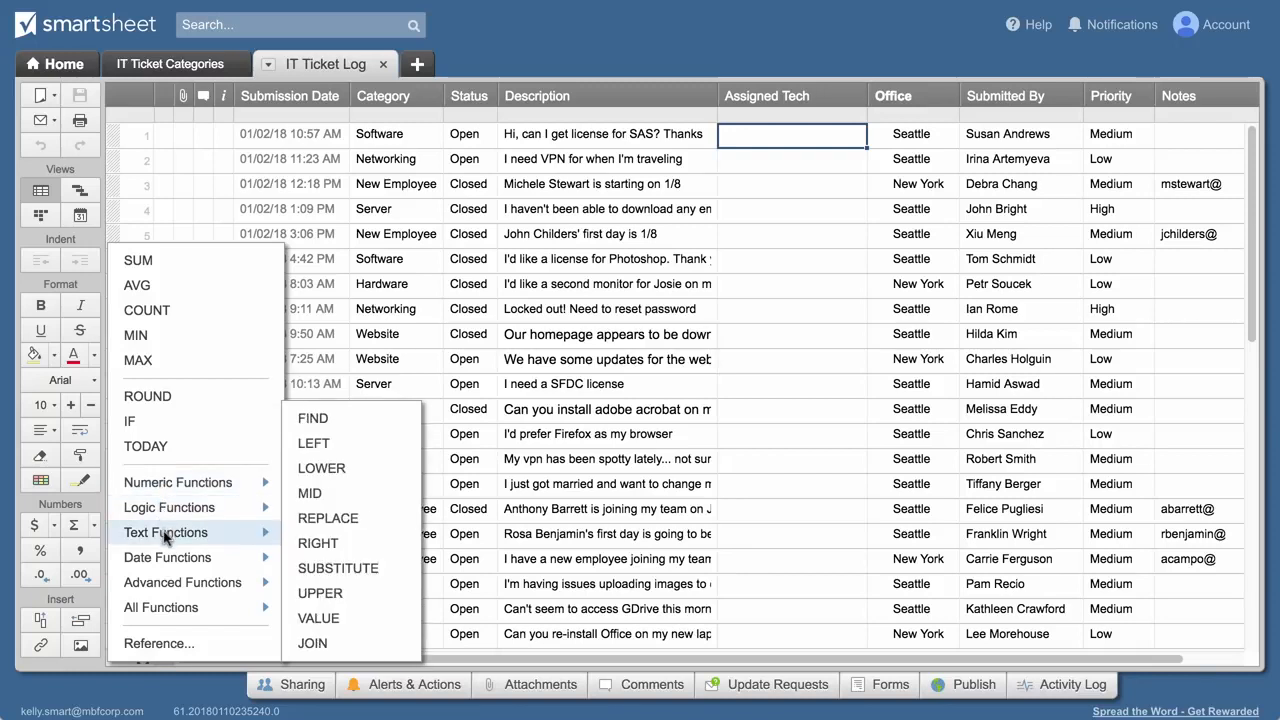
mouse_move(182, 582)
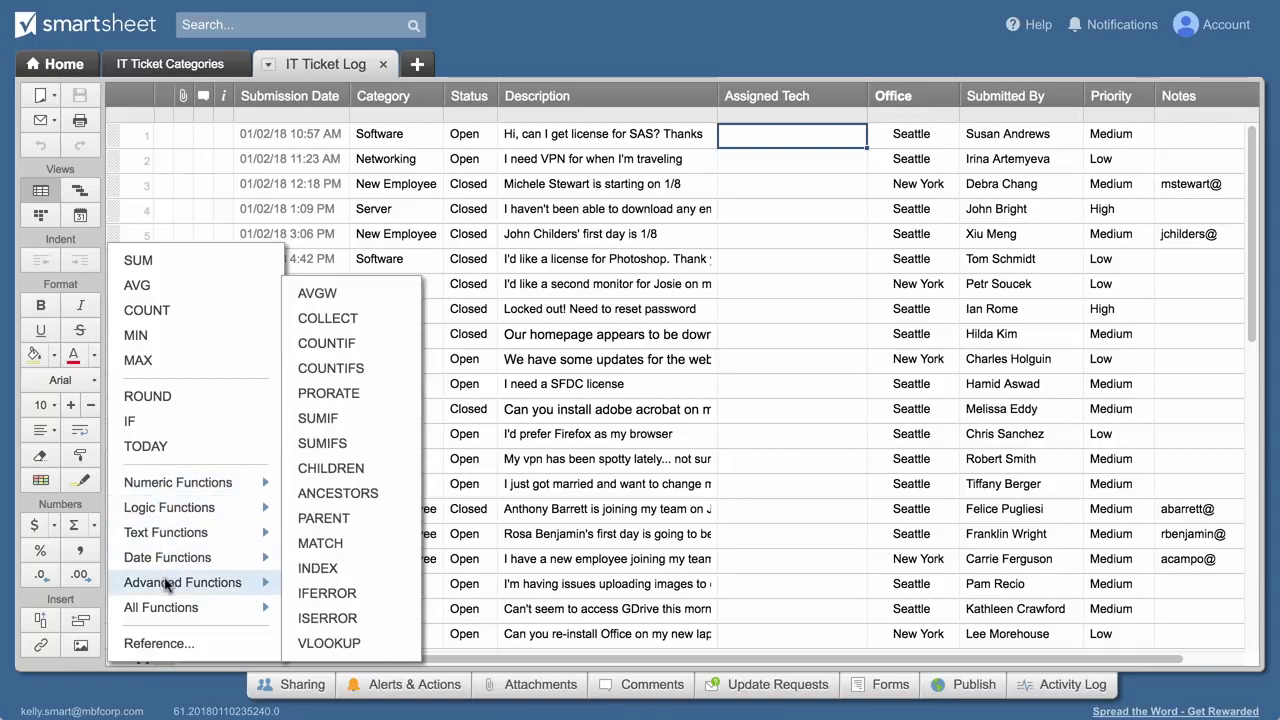
Step: Browse the Advanced Functions list, then bring up the IT Ticket Log submission form
click(160, 608)
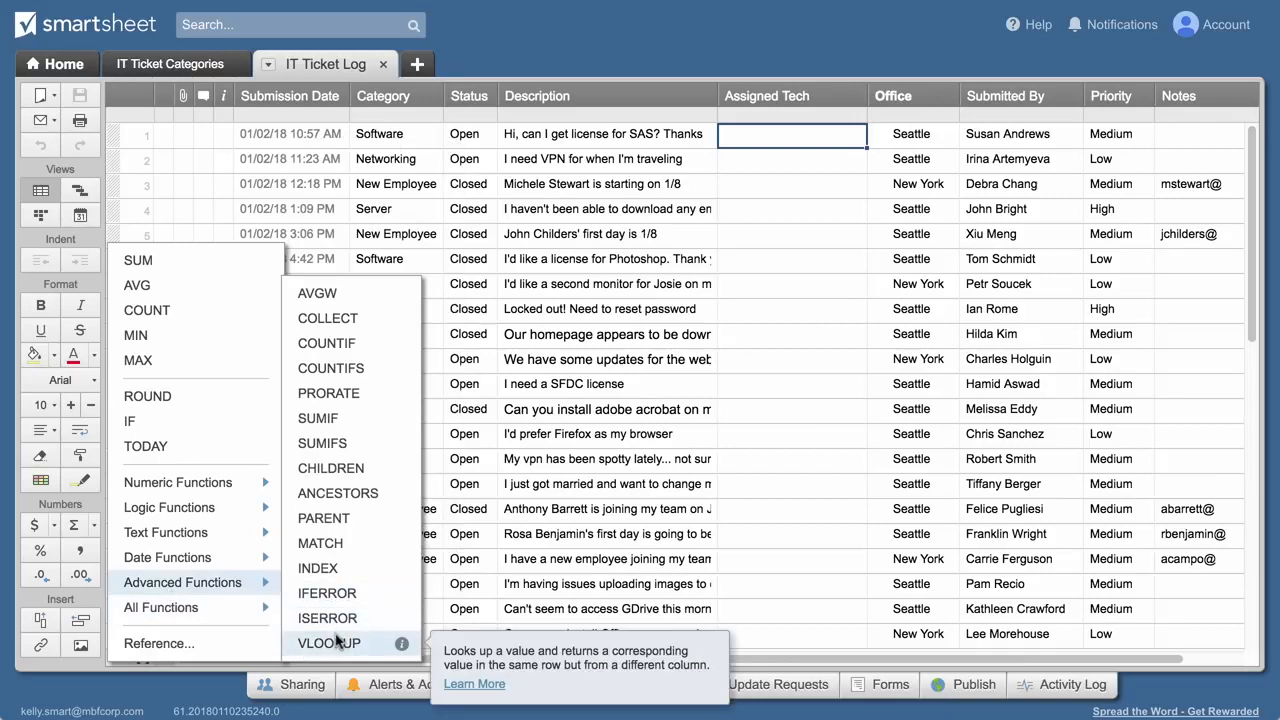
mouse_move(332, 368)
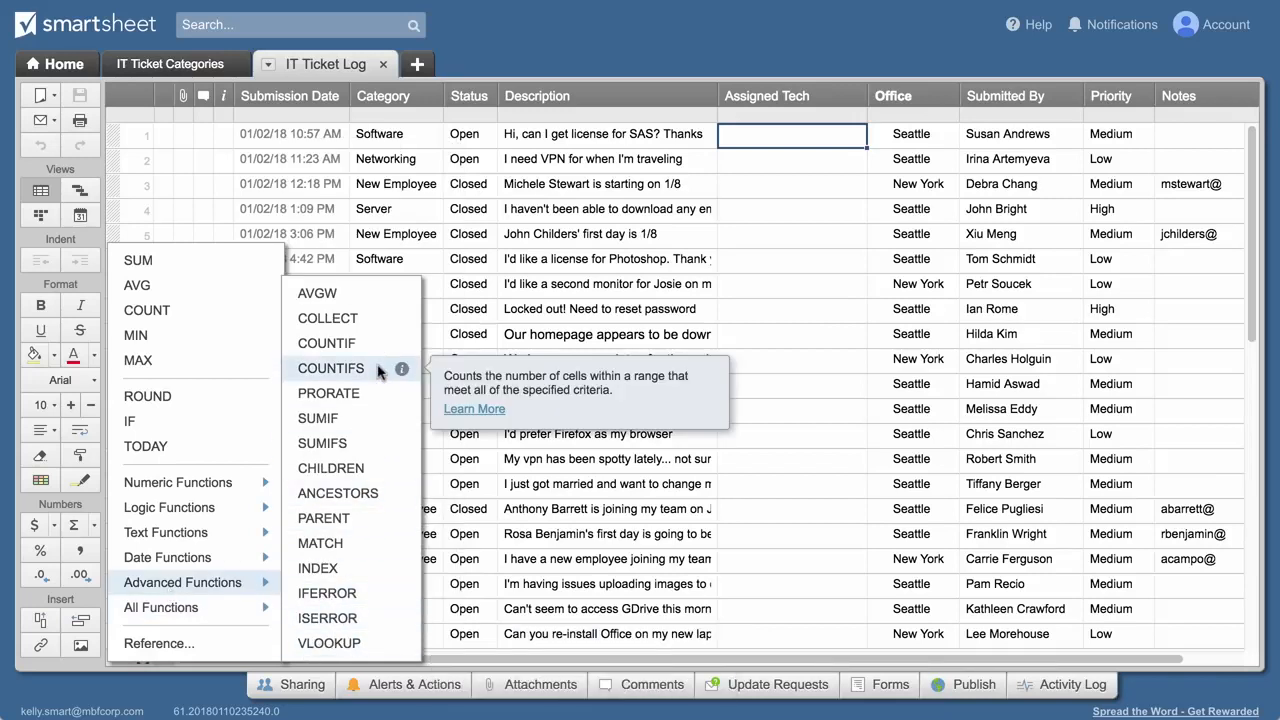
click(880, 684)
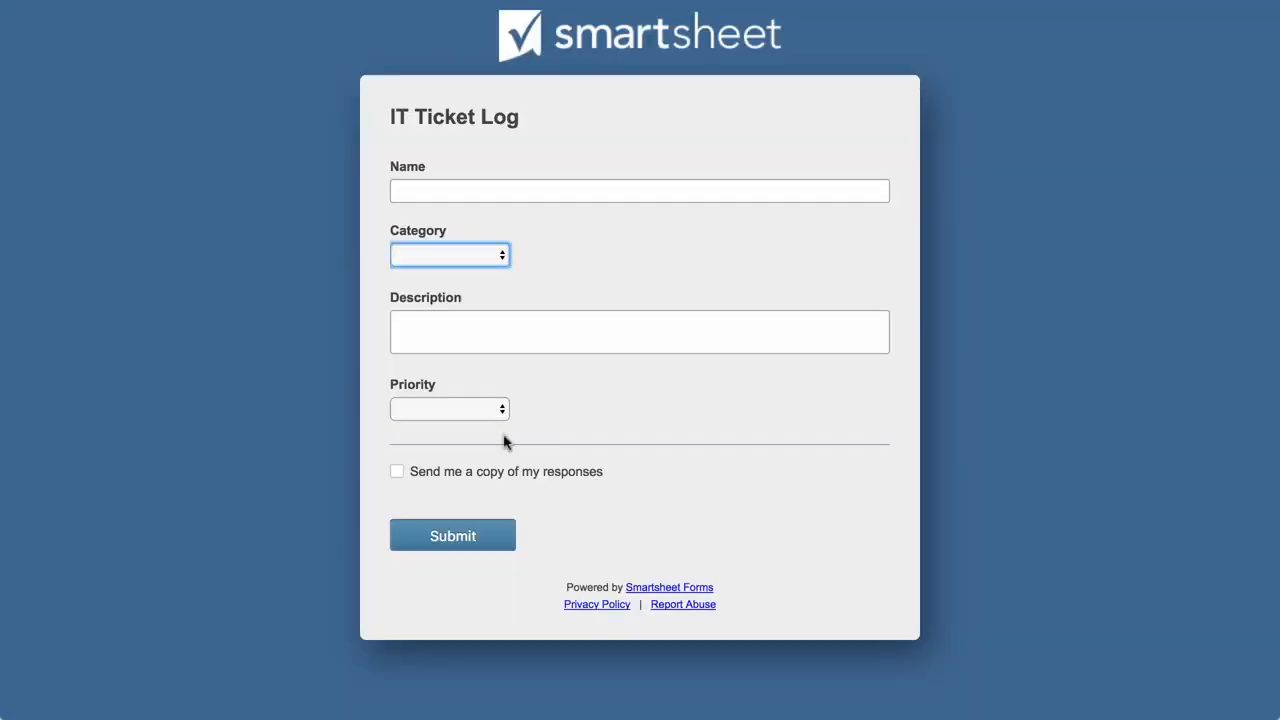
mouse_move(452, 536)
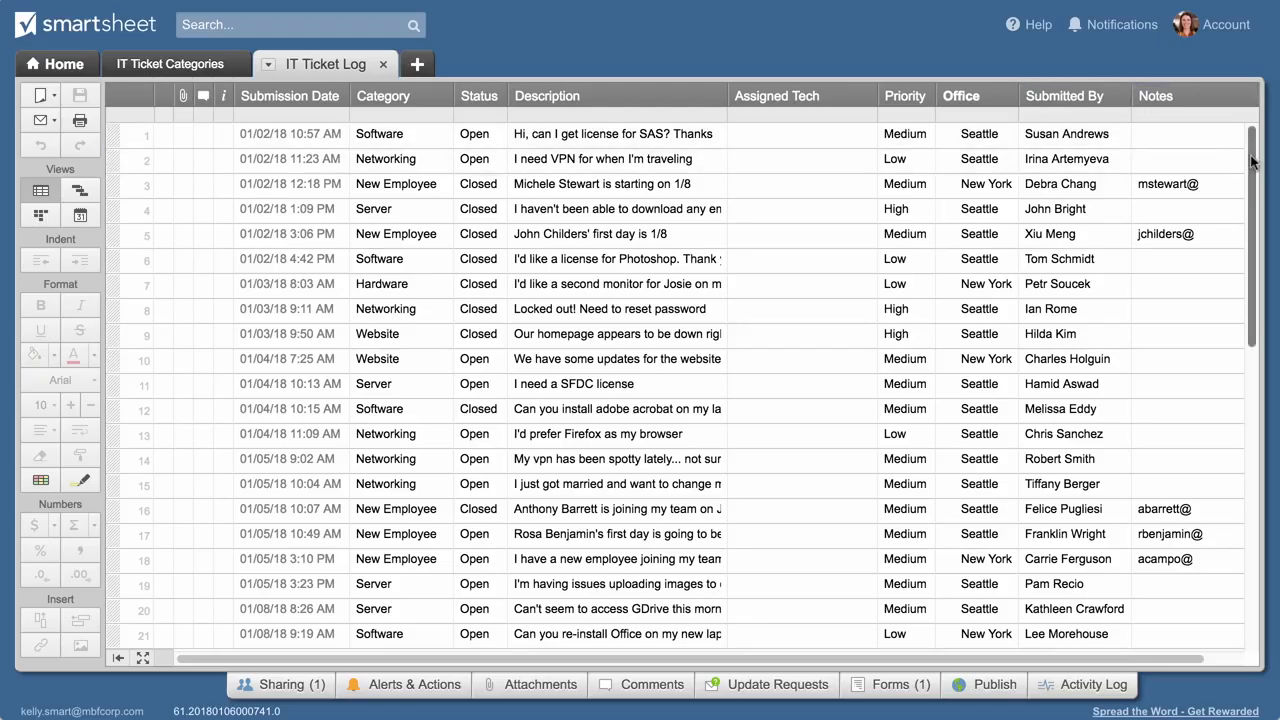
Step: Review the IT Ticket Log rows and switch to the IT Ticket Categories sheet
scroll(down, 3)
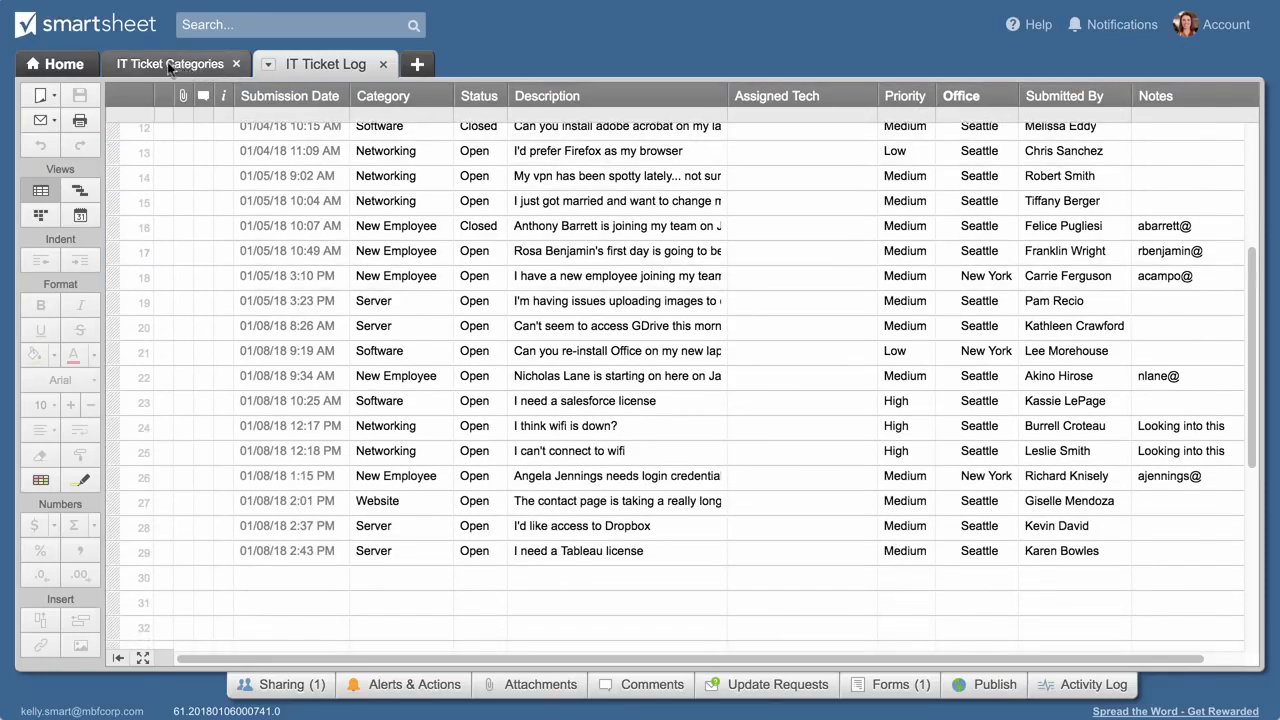
click(170, 64)
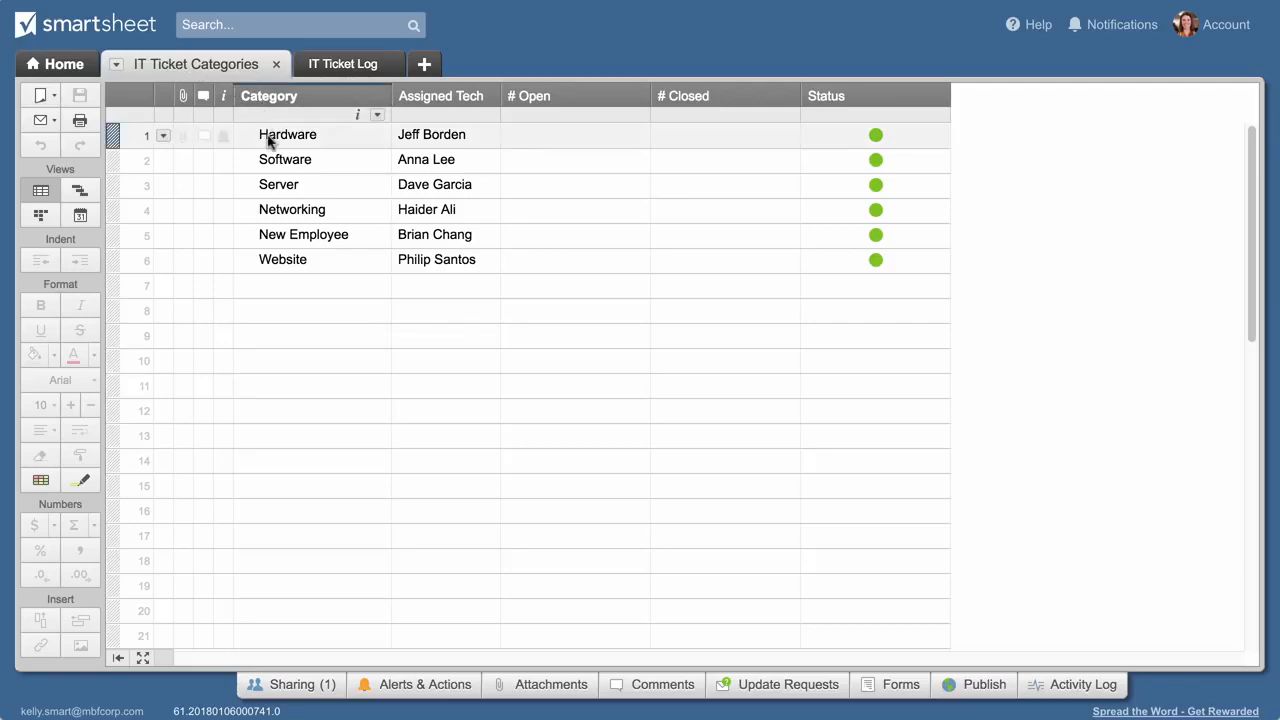
Step: Select the Hardware category row, then return to the IT Ticket Log sheet
click(284, 260)
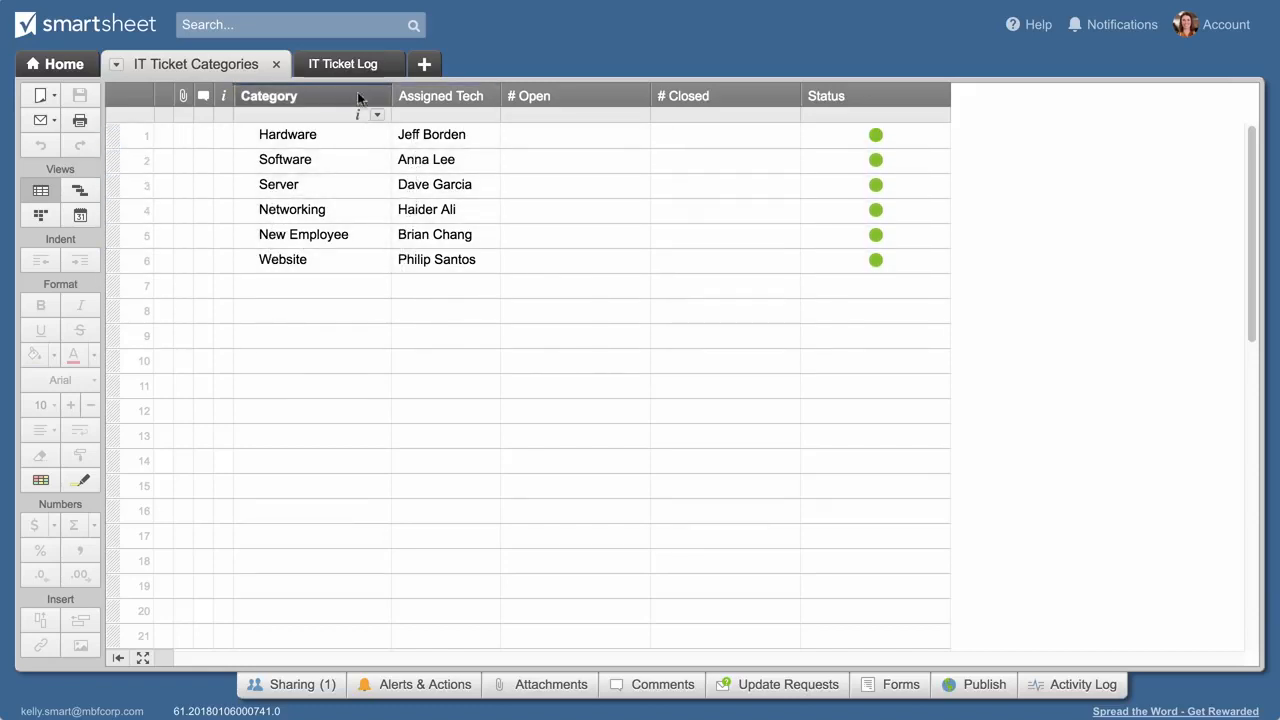
click(344, 62)
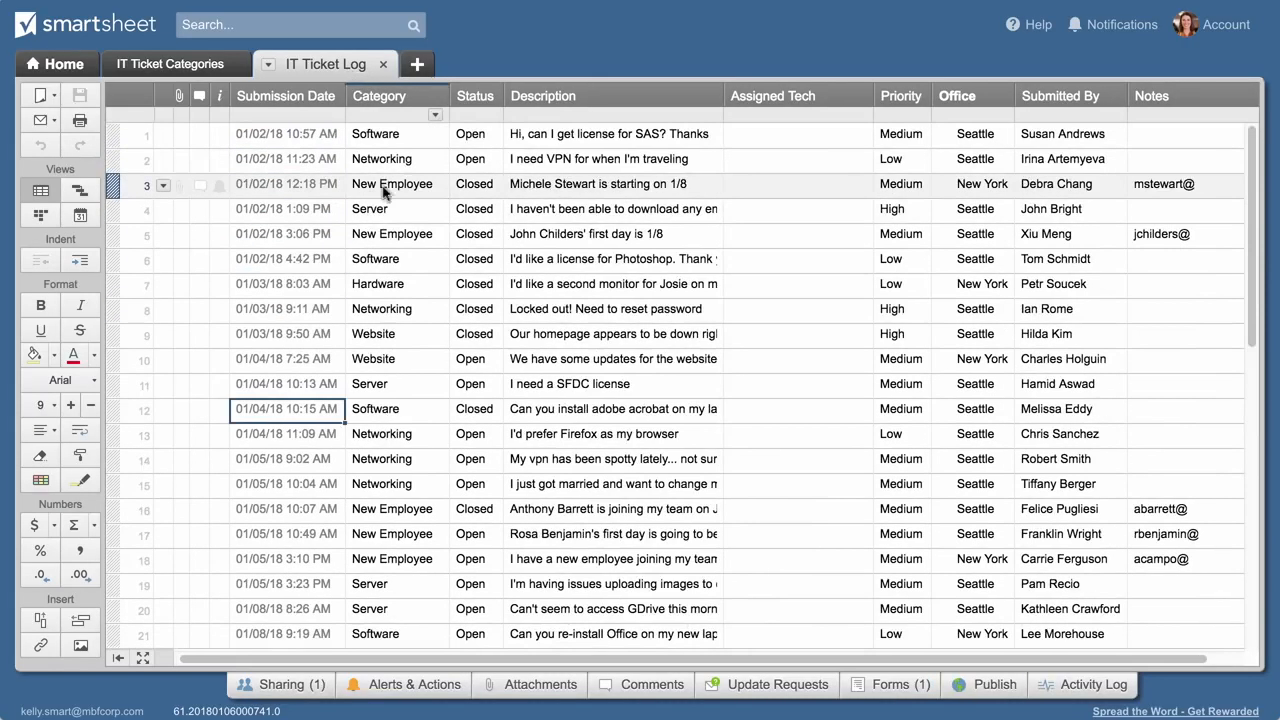
Step: Start =VLOOKUP( in row 1's Assigned Tech cell with its Software category as lookup value
click(798, 132)
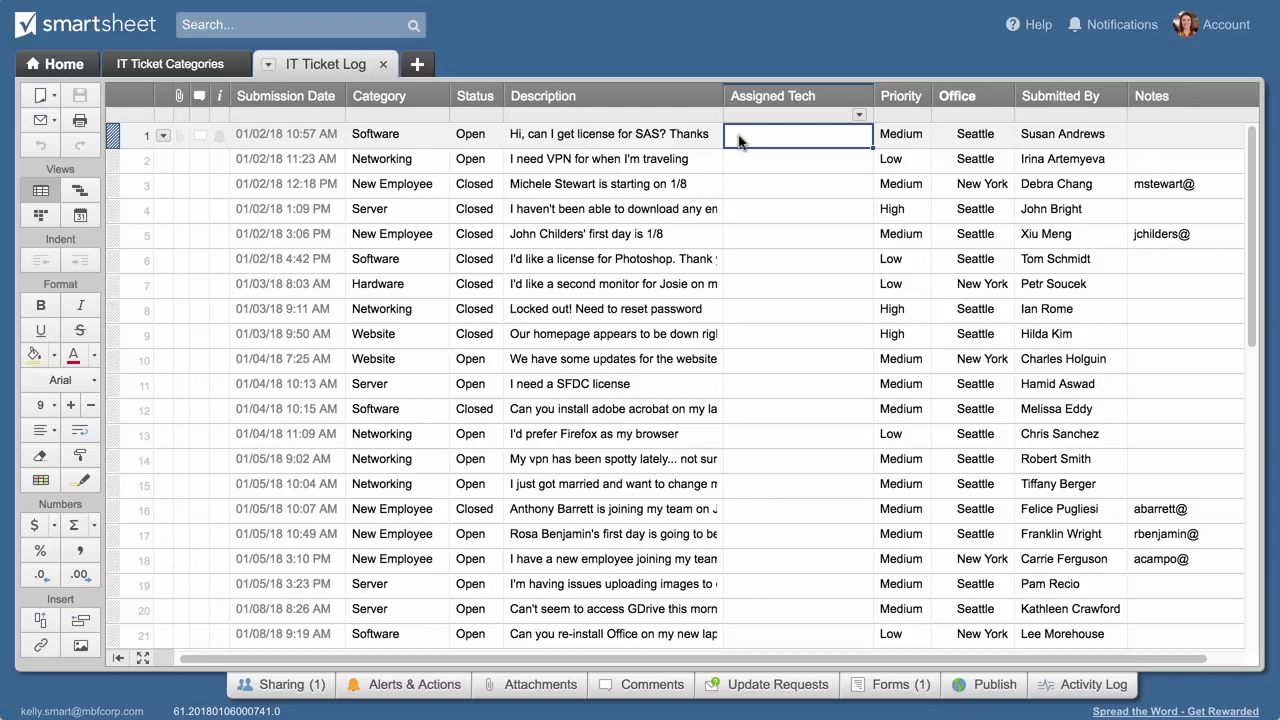
text(=VLOOKUP()
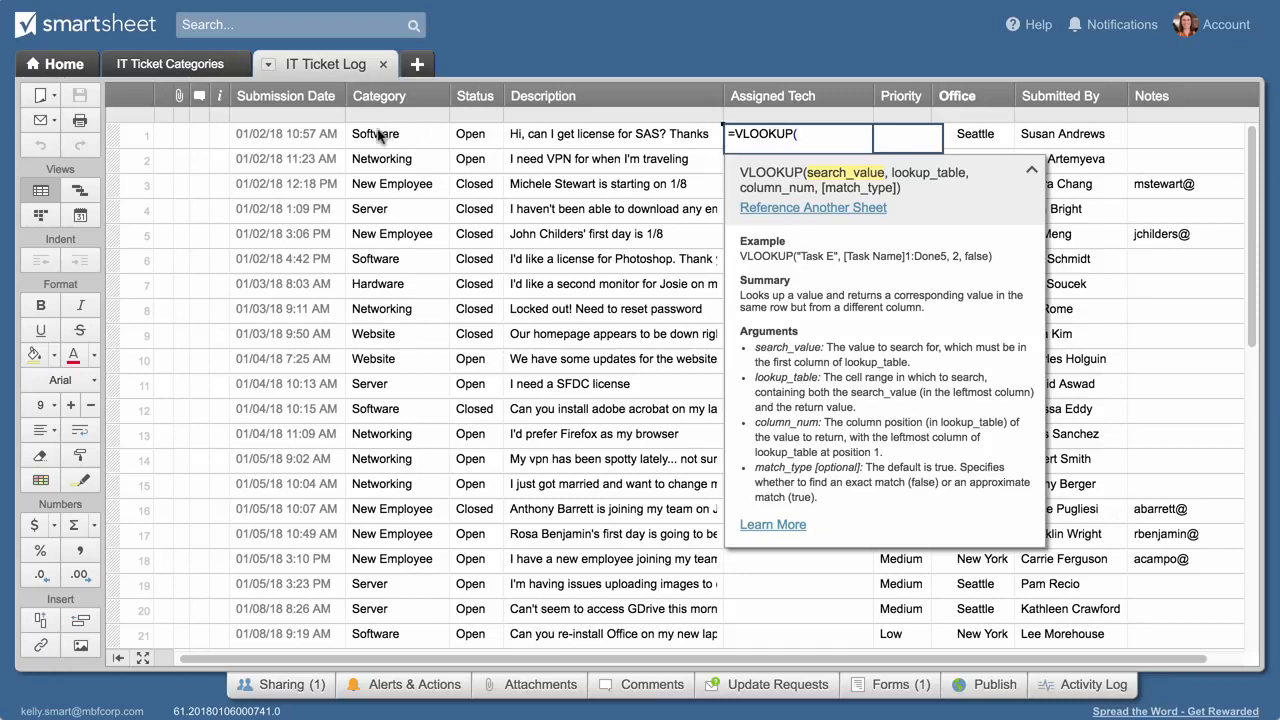
click(376, 132)
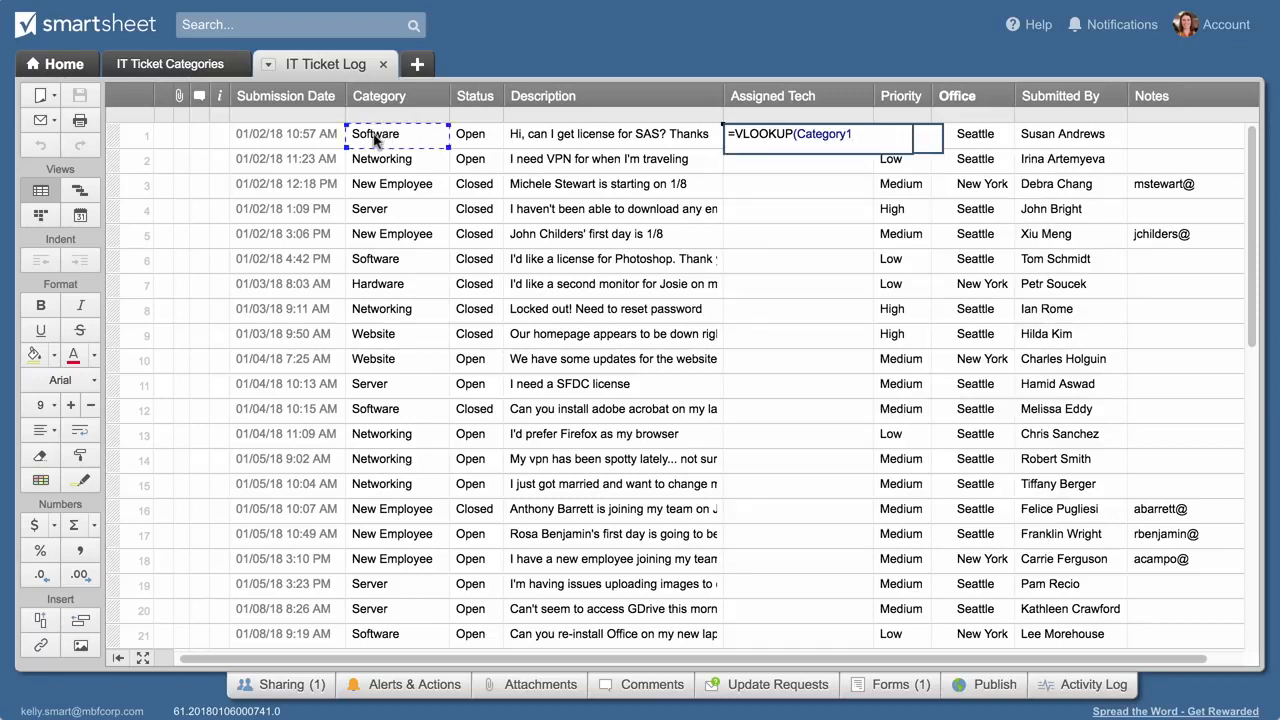
text(,)
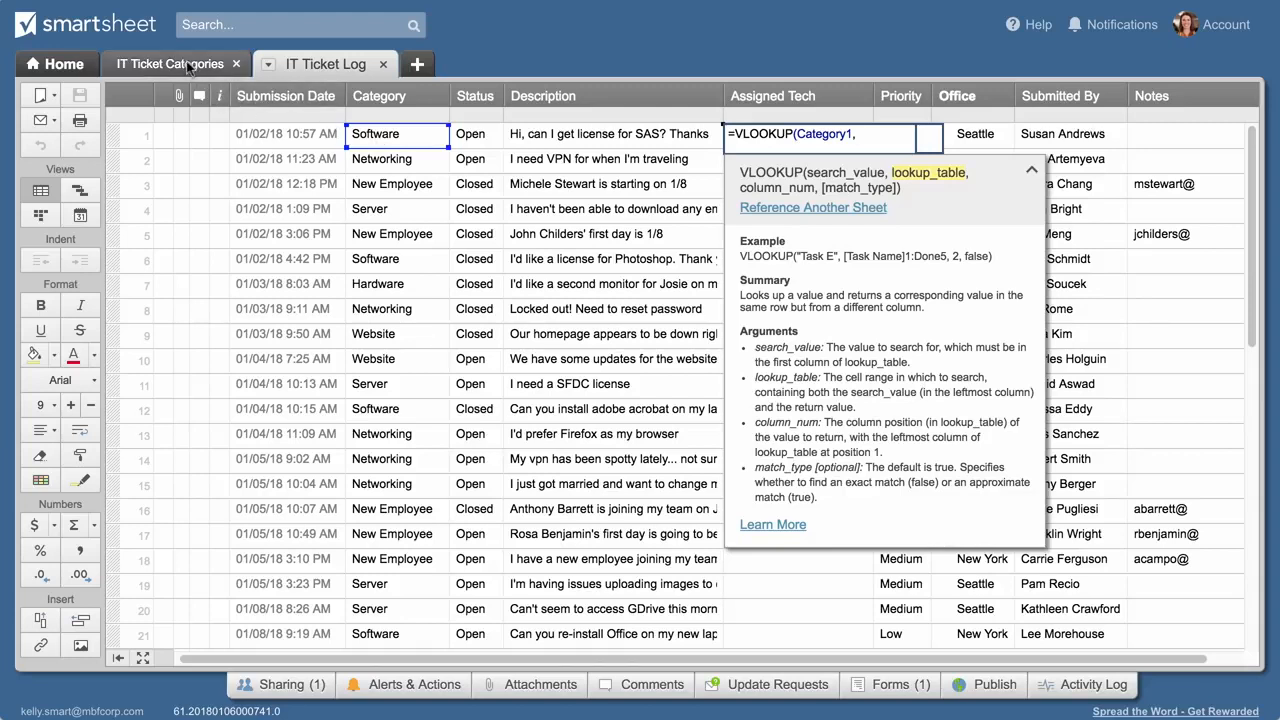
Step: Insert IT Ticket Categories' Category and Assigned Tech columns as the VLOOKUP lookup range
click(812, 206)
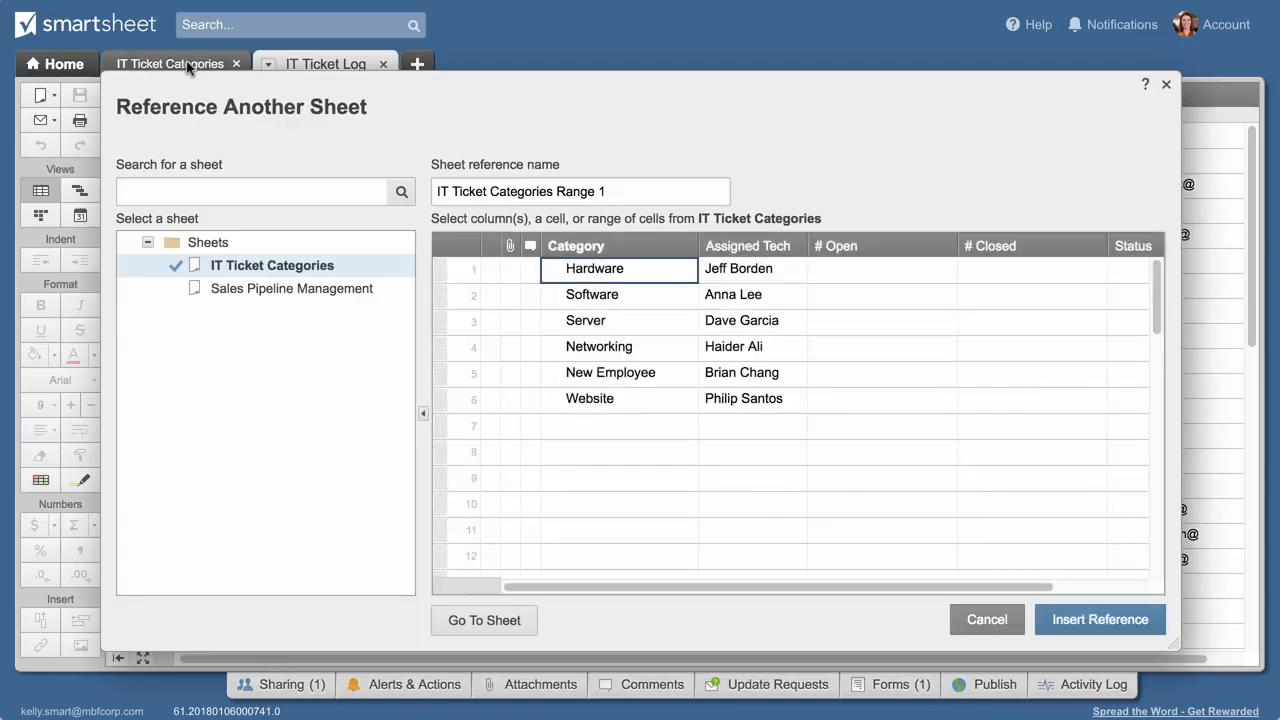
mouse_move(340, 136)
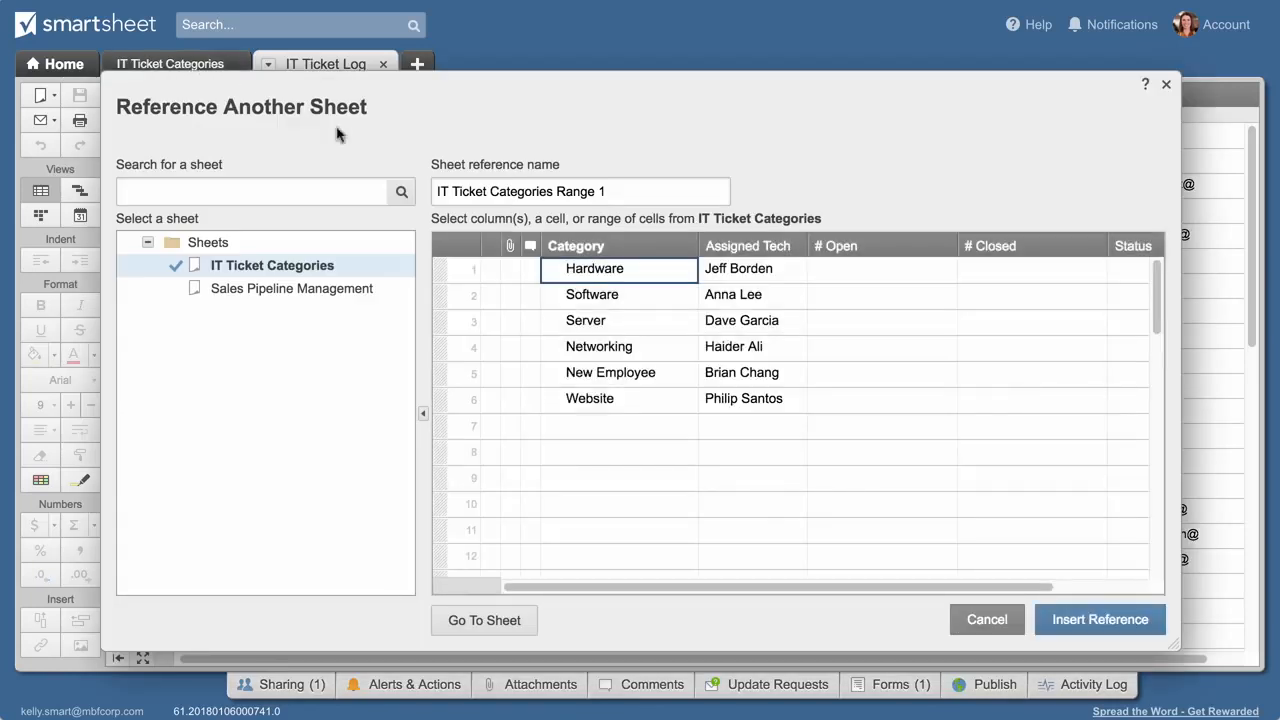
click(576, 244)
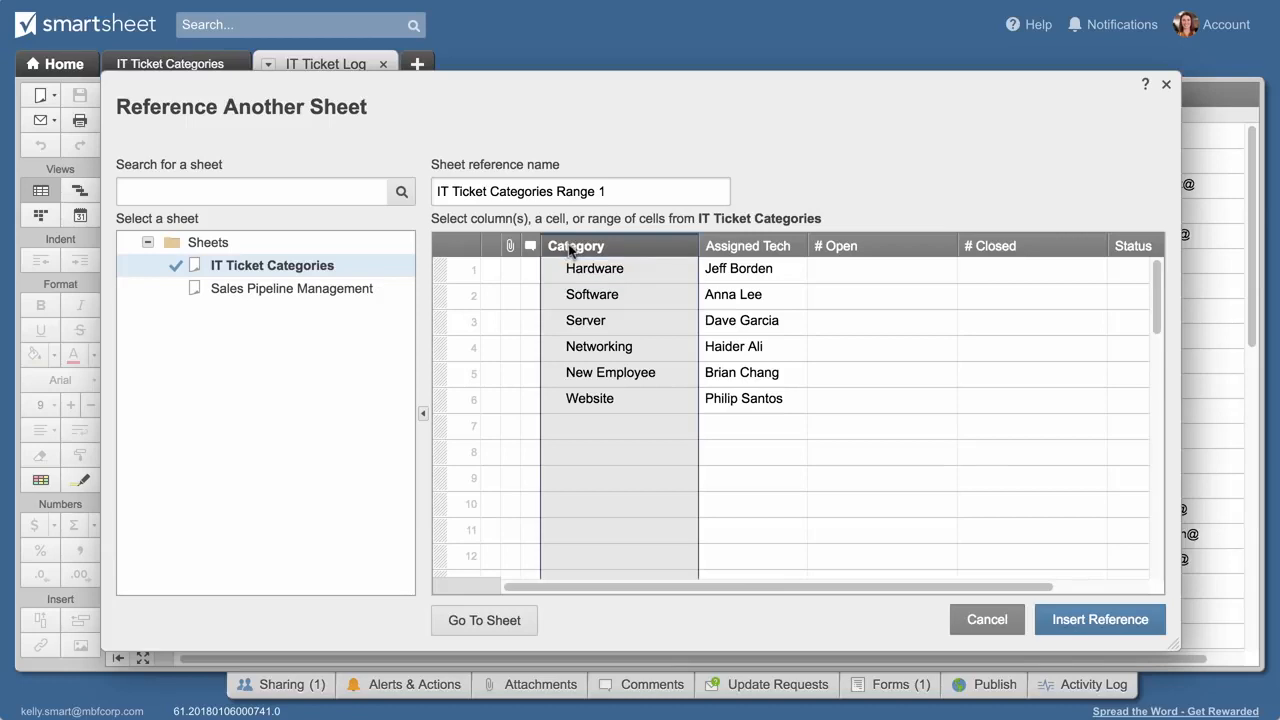
click(748, 244)
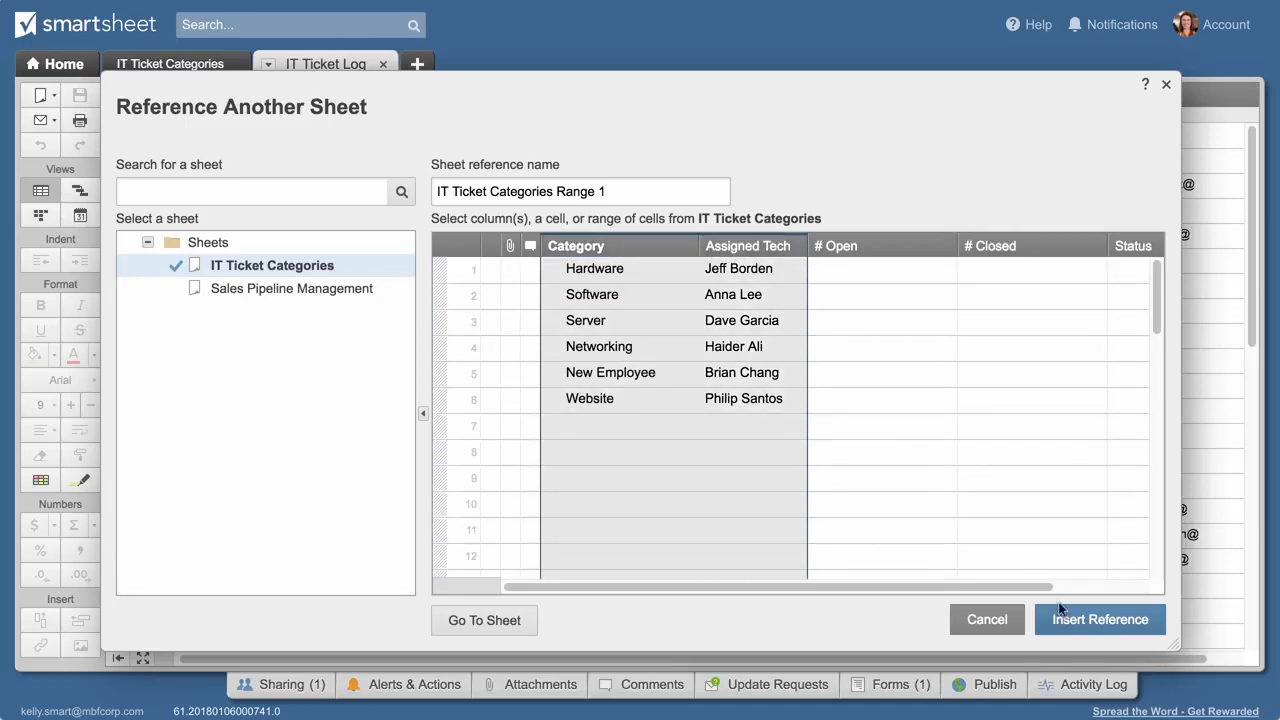
click(1100, 620)
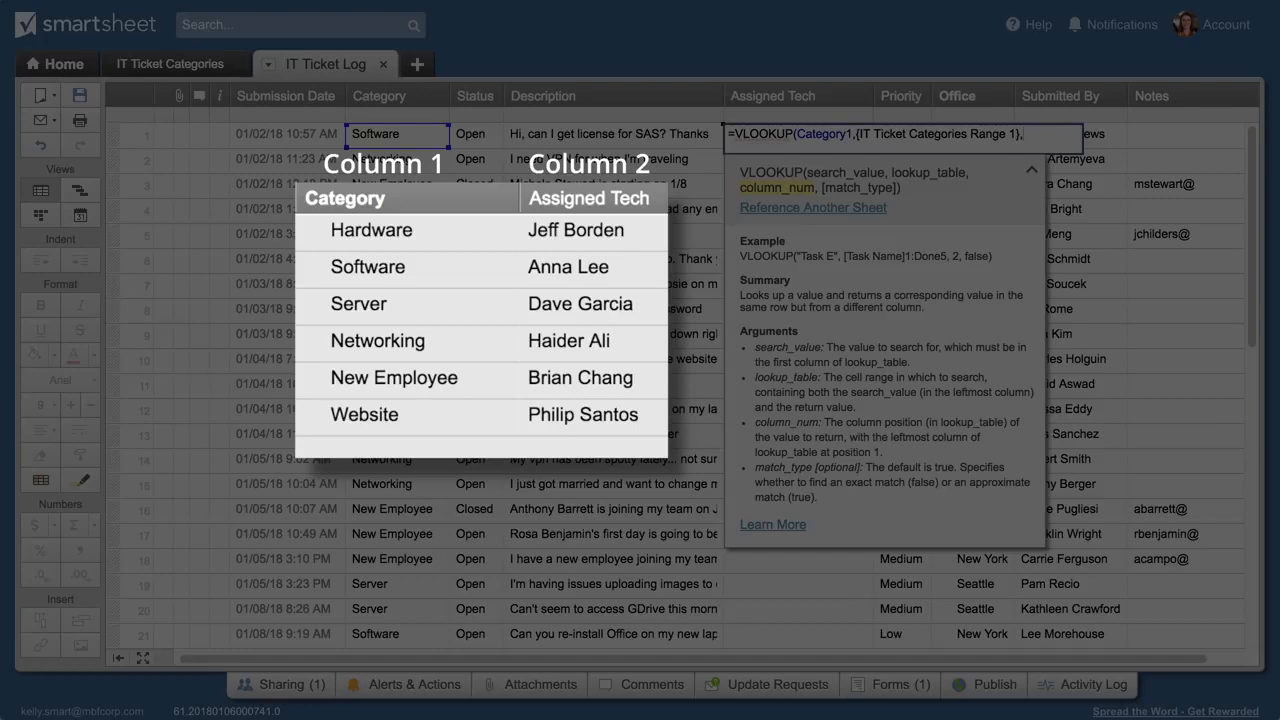
text(2,)
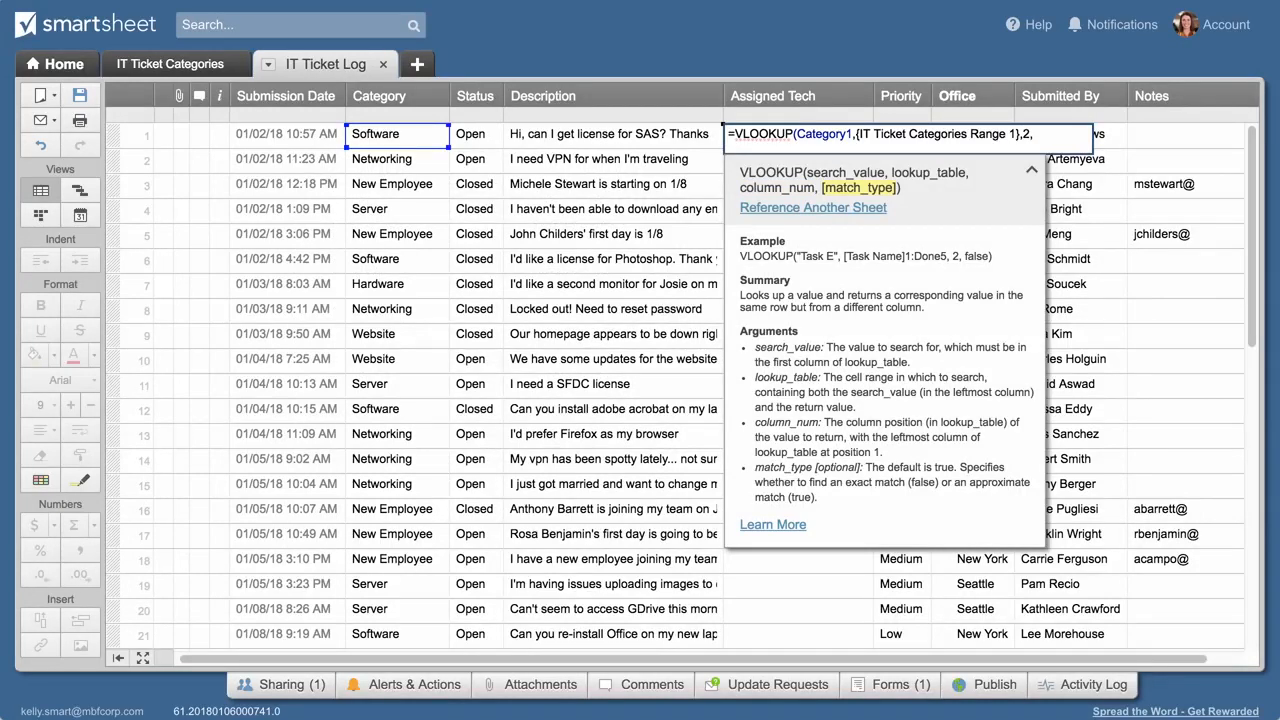
text(f)
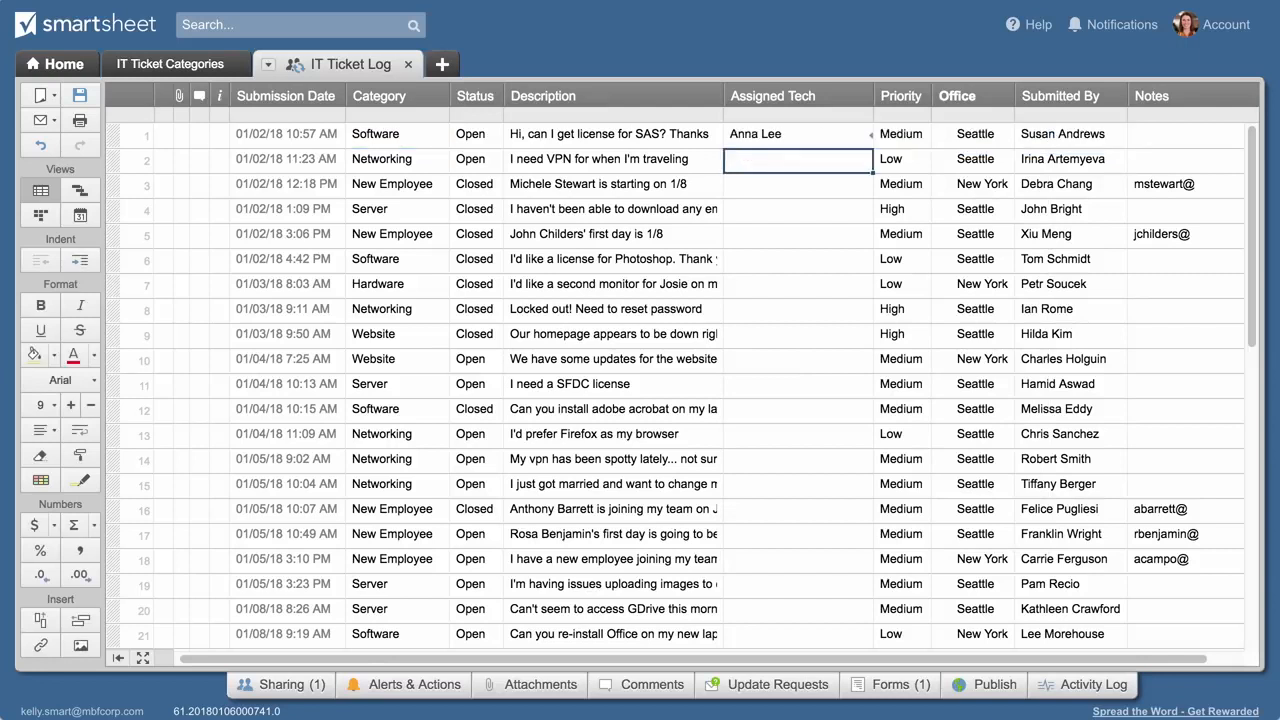
click(798, 160)
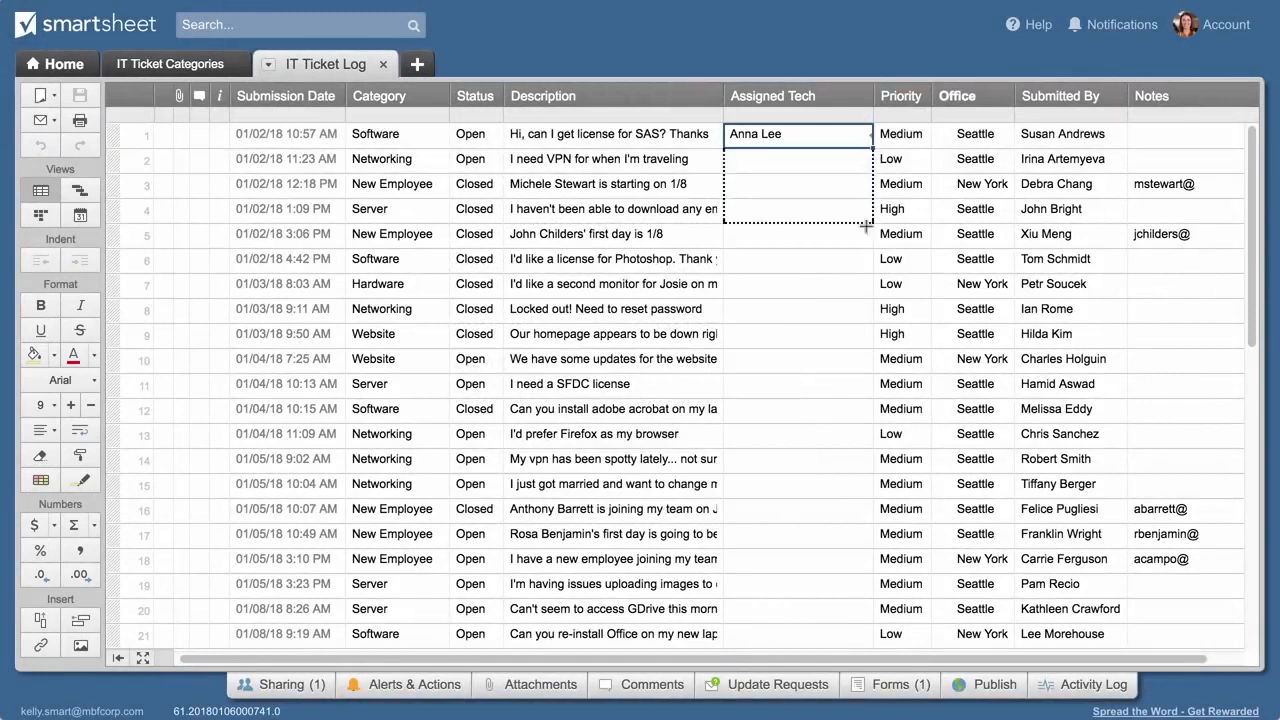
scroll(down, 3)
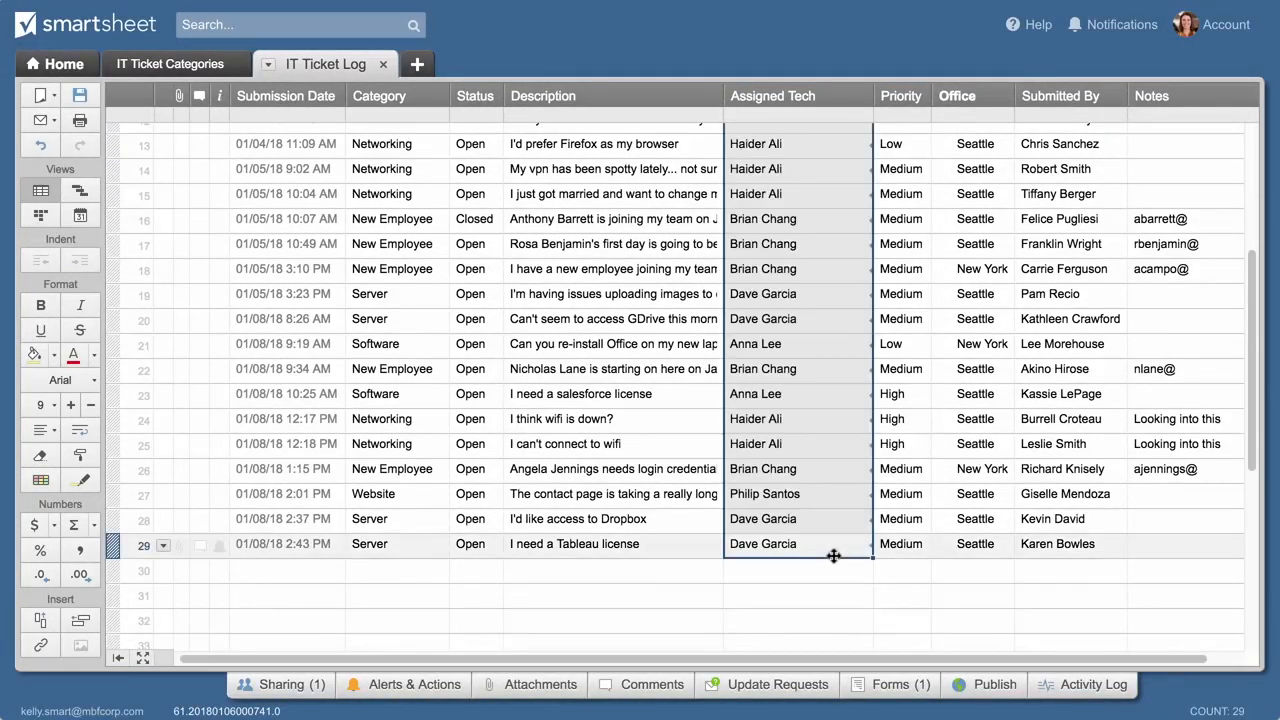
click(448, 404)
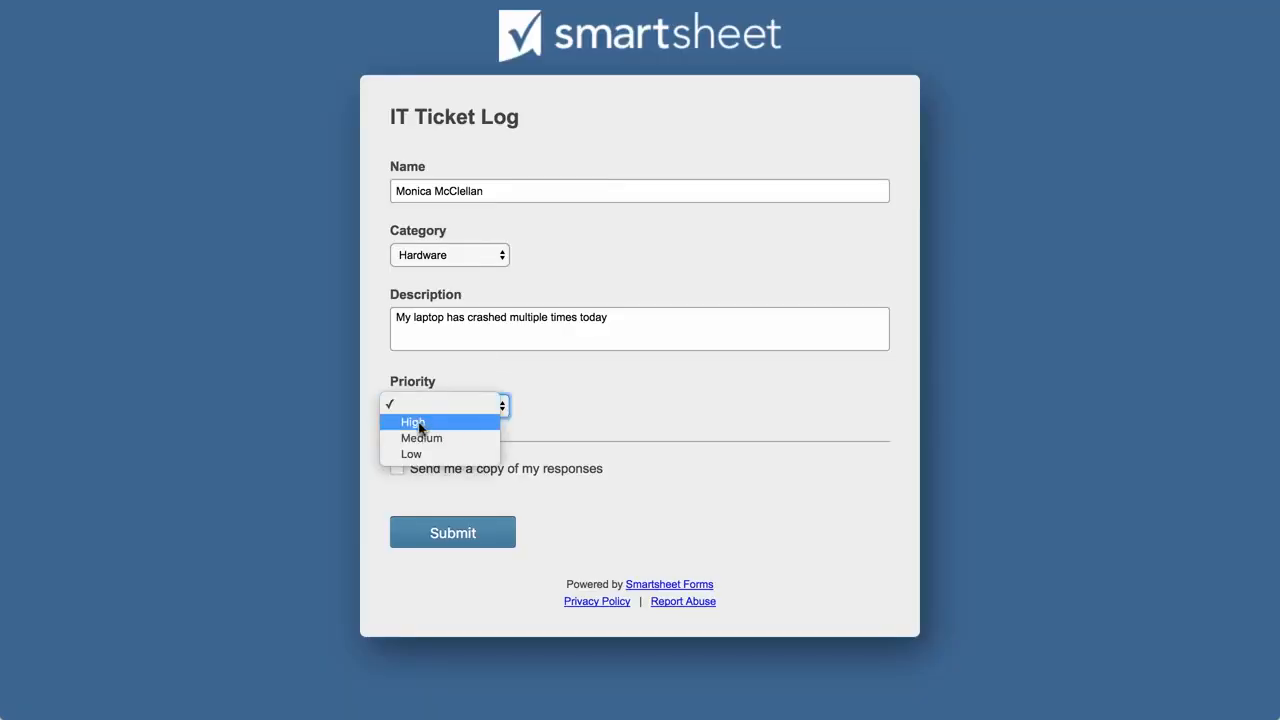
Step: Submit the ticket with High priority and switch to the IT Ticket Categories sheet
click(412, 420)
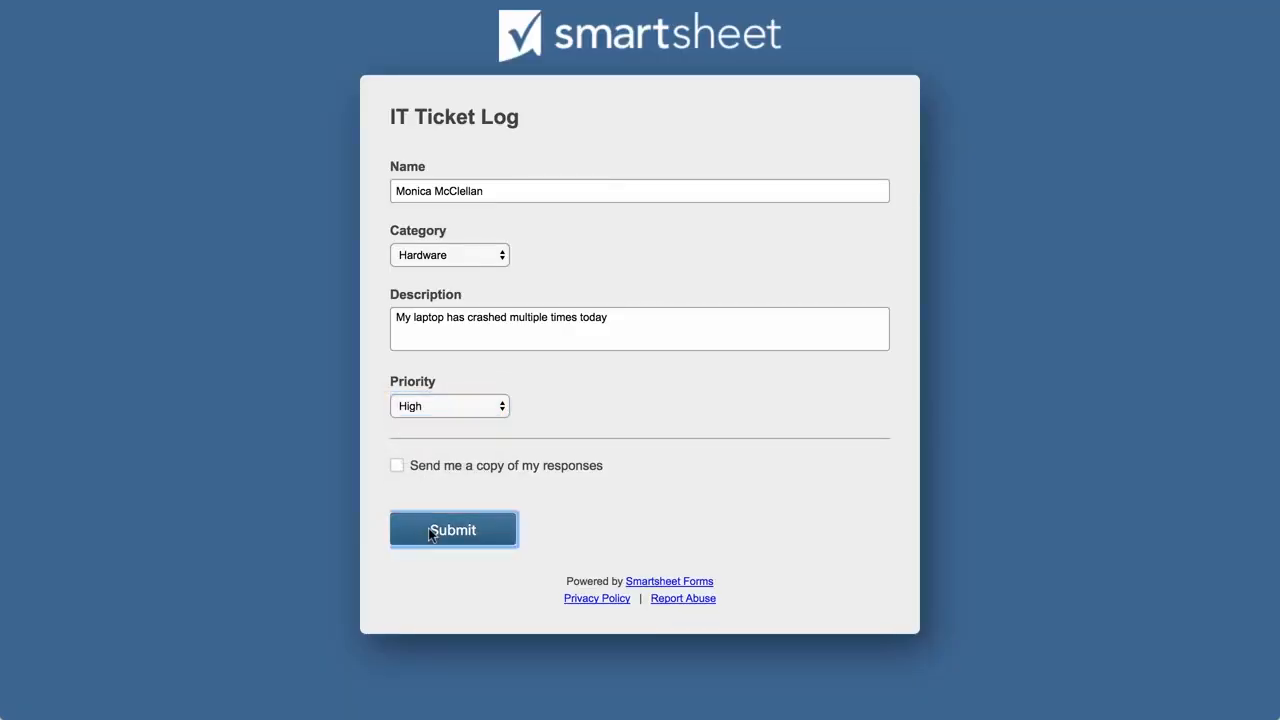
click(452, 528)
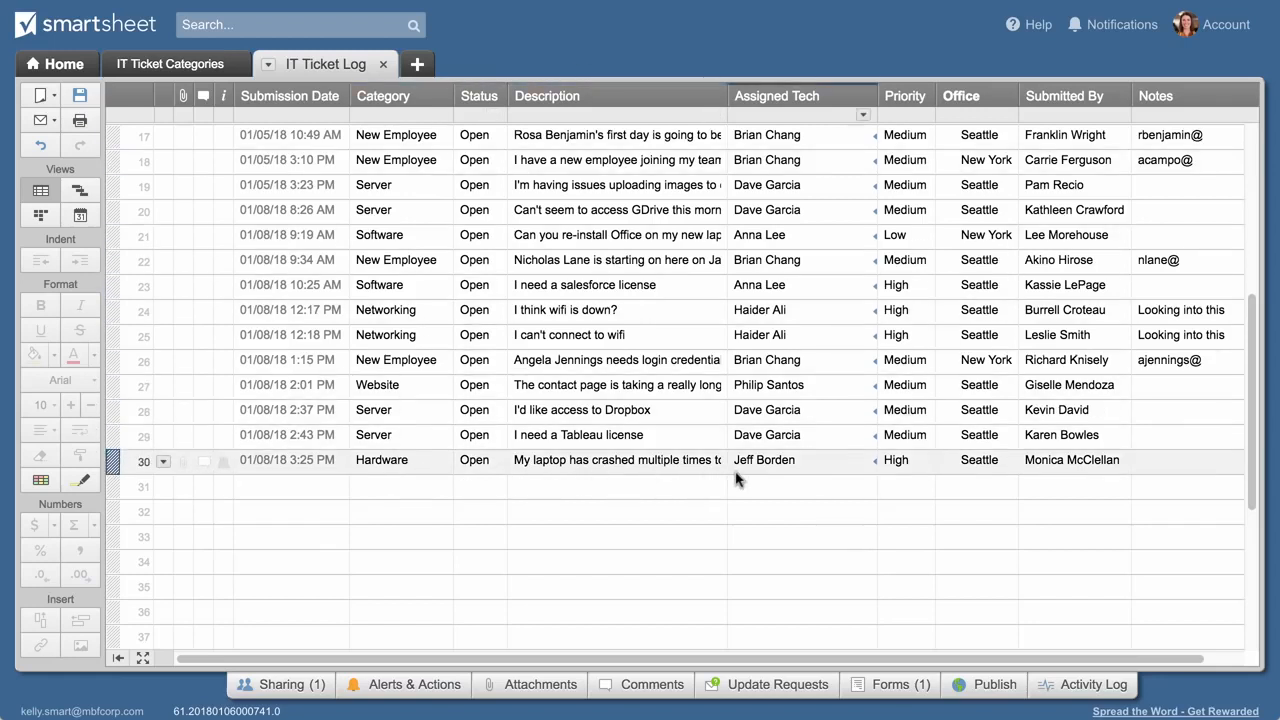
mouse_move(788, 472)
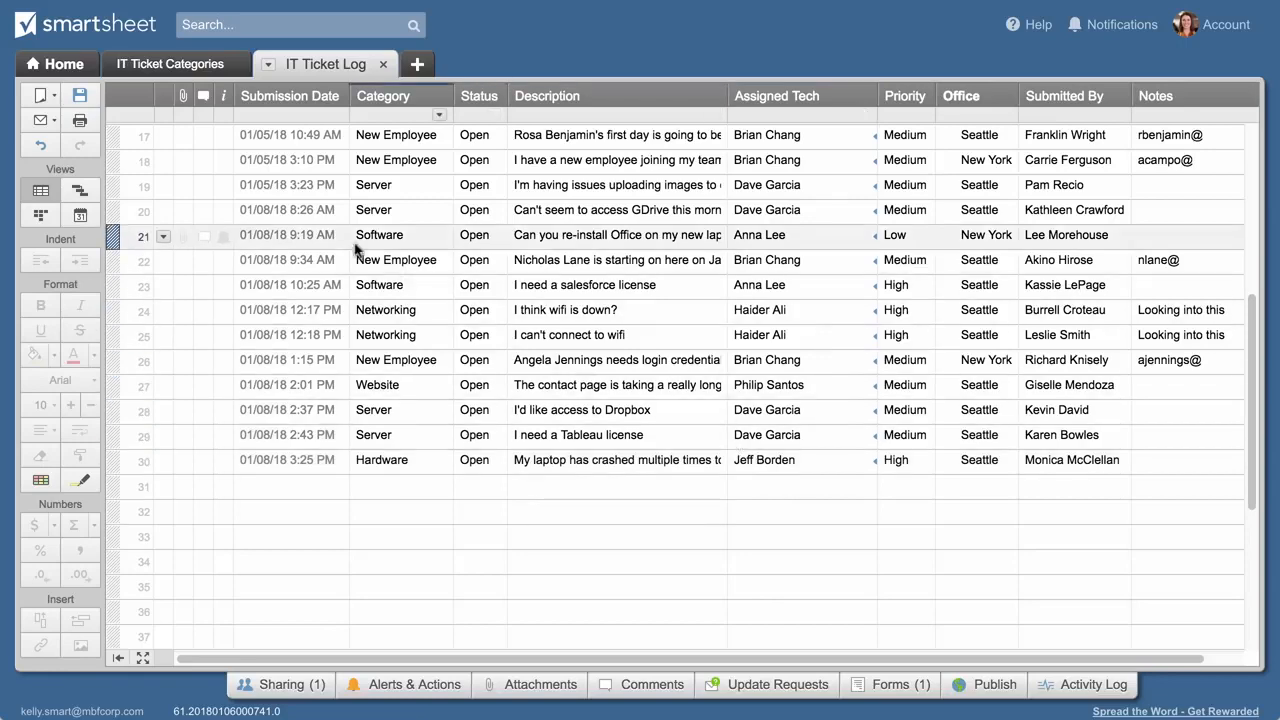
click(170, 62)
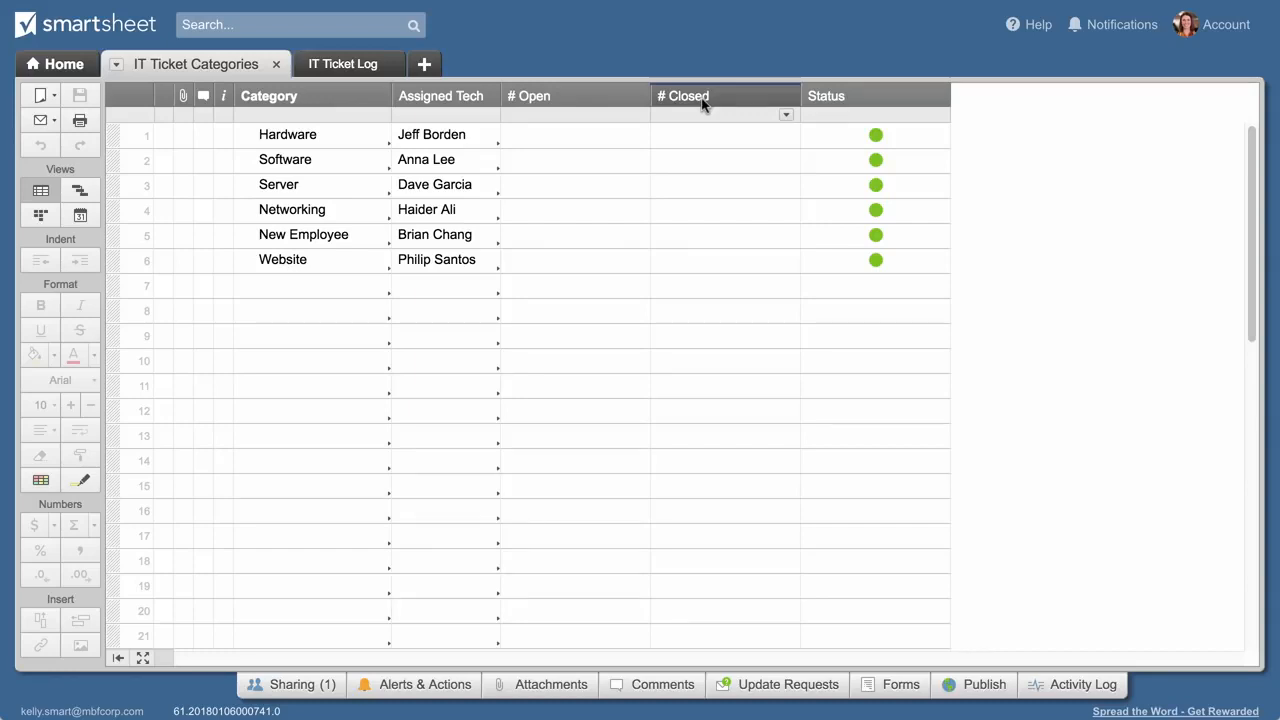
Step: Start =COUNTIFS( in Hardware's # Open cell and begin a cross-sheet reference to IT Ticket Log
click(574, 136)
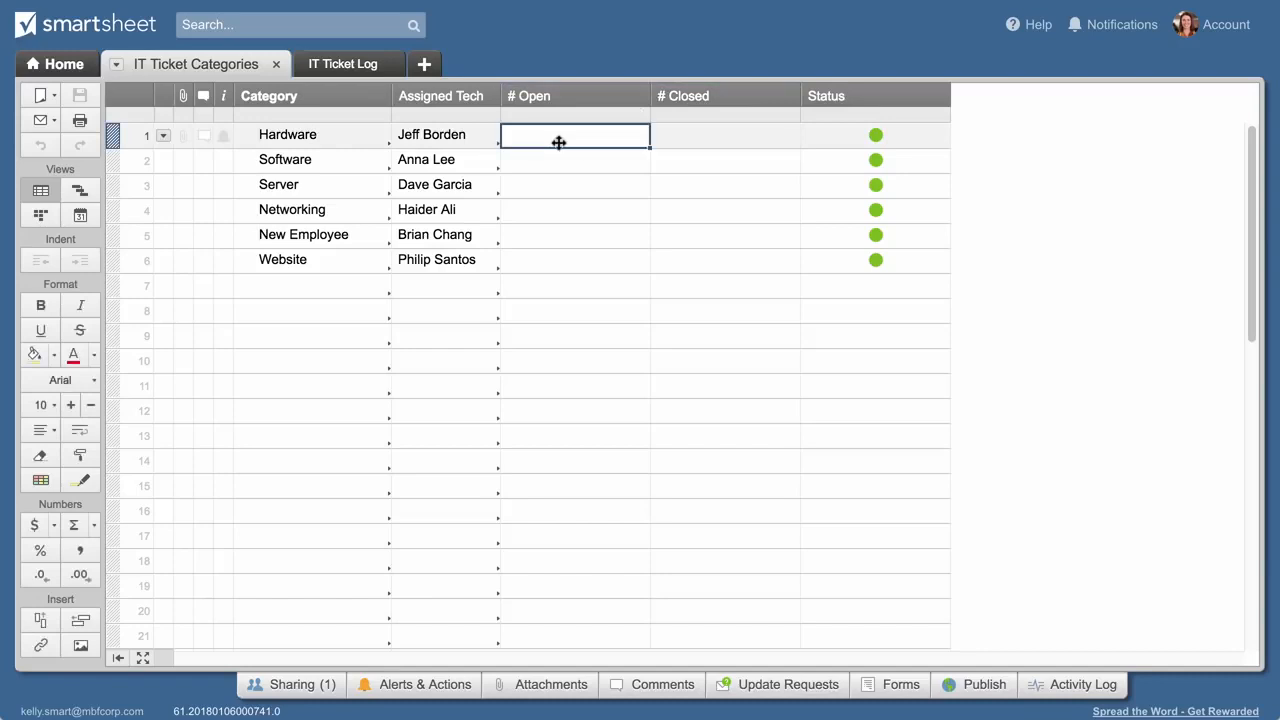
text(=COUNTIFS)
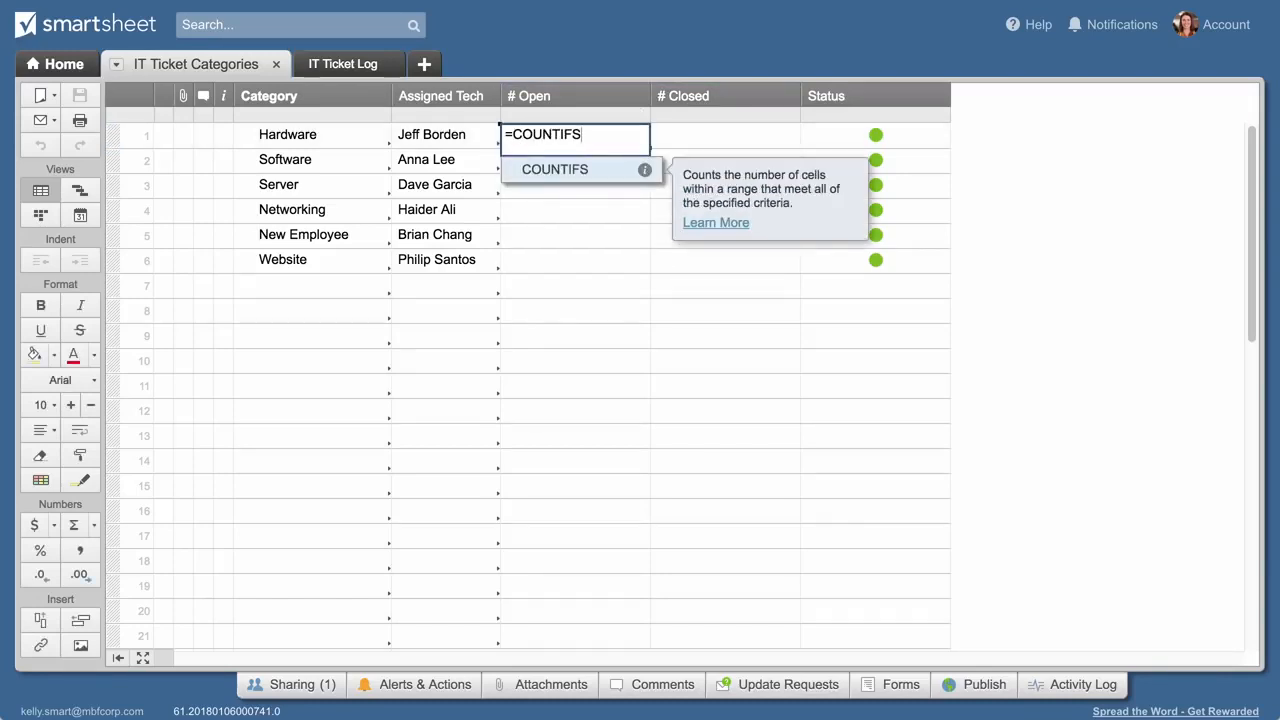
text(()
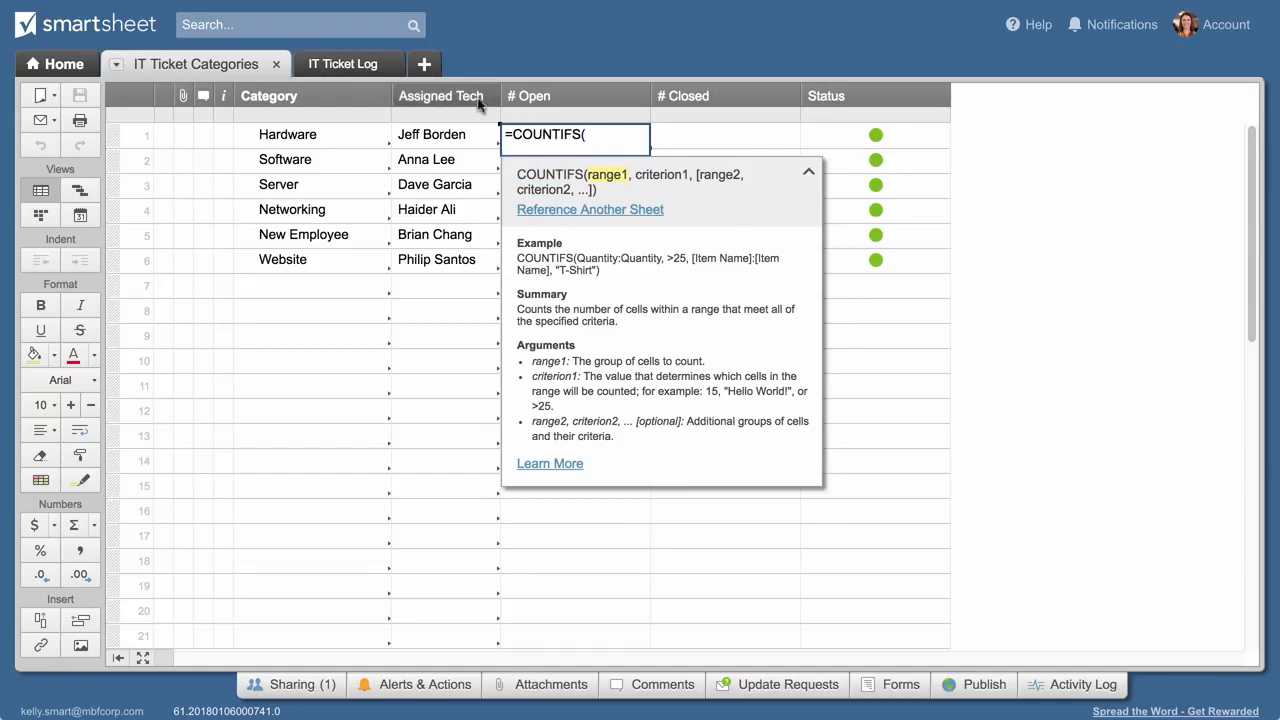
click(590, 210)
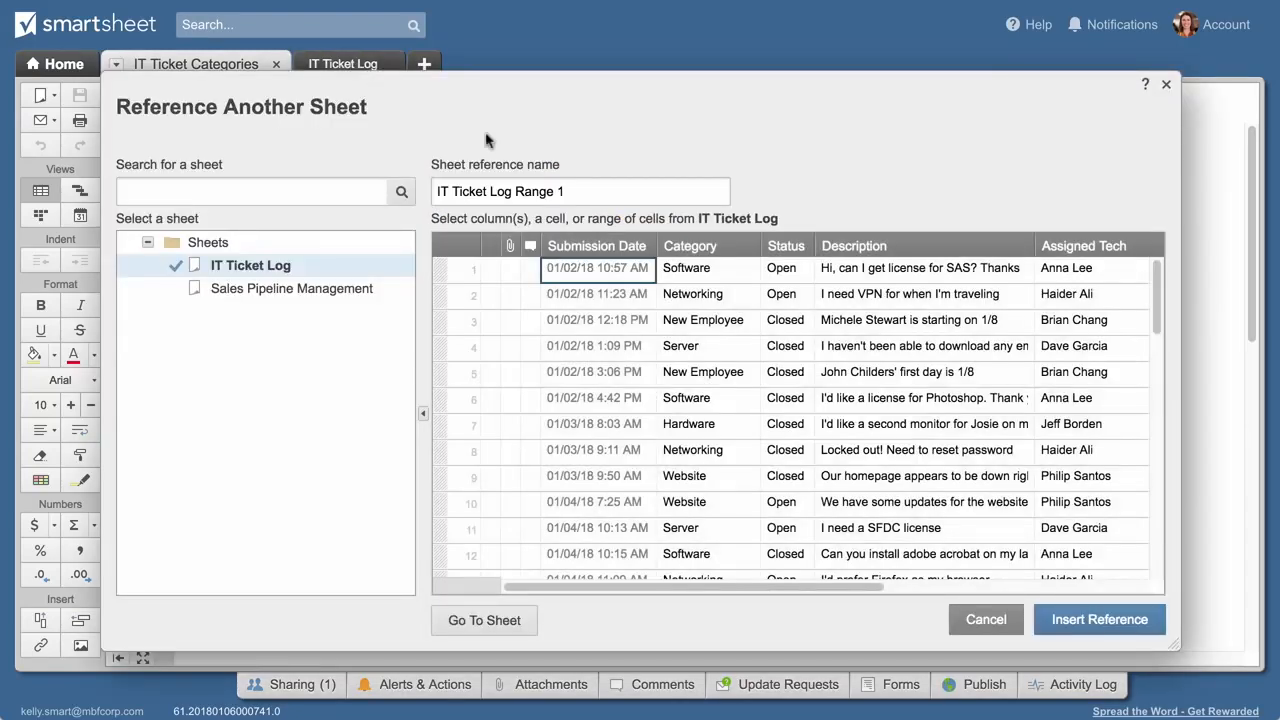
Step: Insert IT Ticket Log's Category range with Hardware as criterion, then start a second cross-sheet reference
click(690, 244)
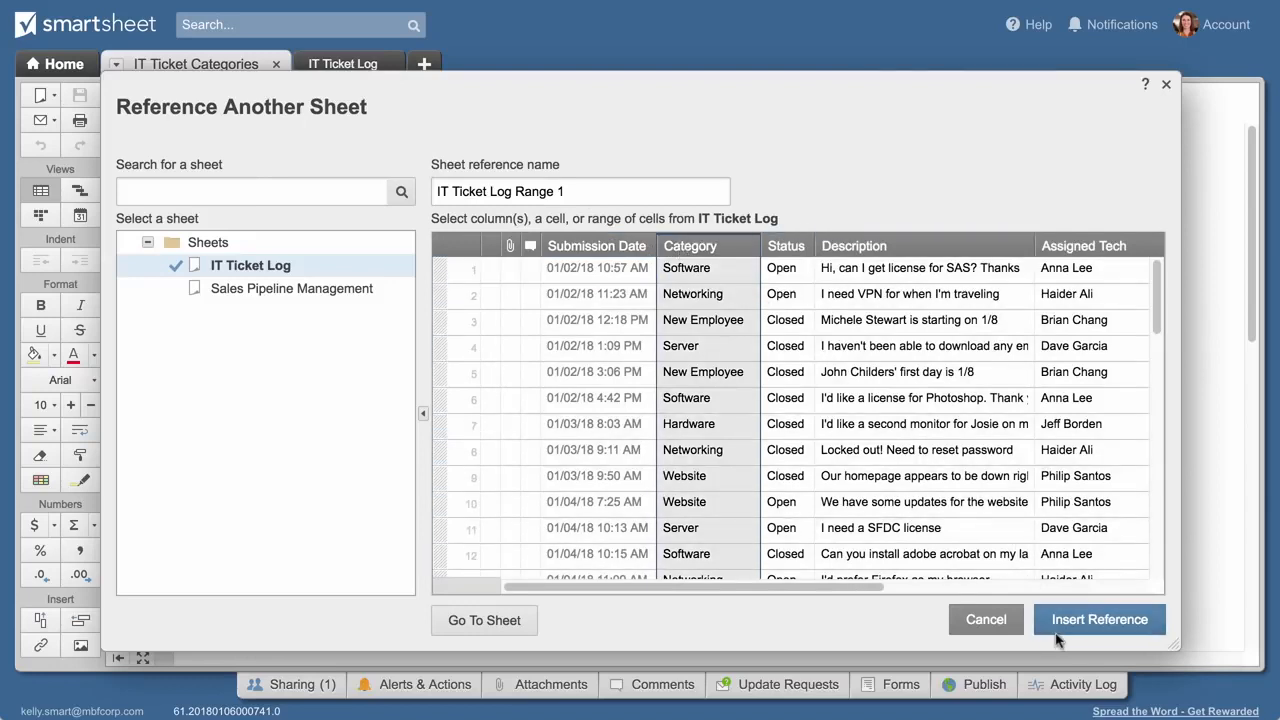
click(1100, 620)
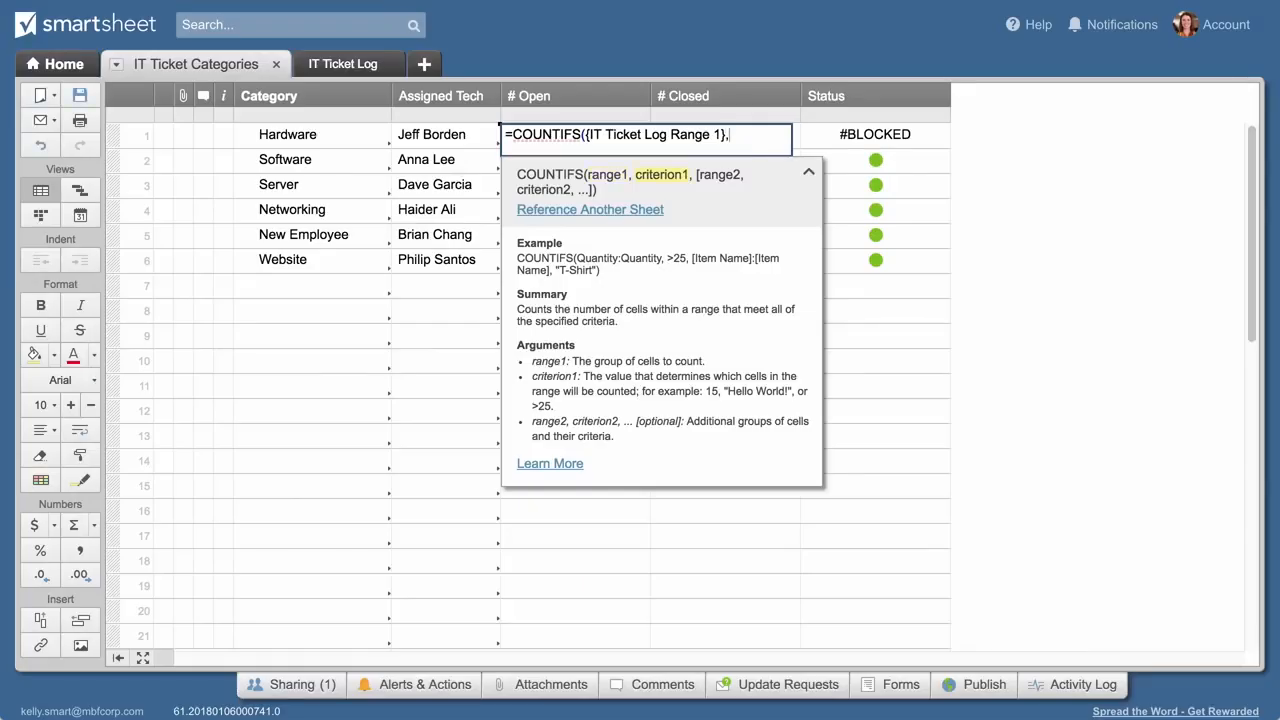
mouse_move(320, 156)
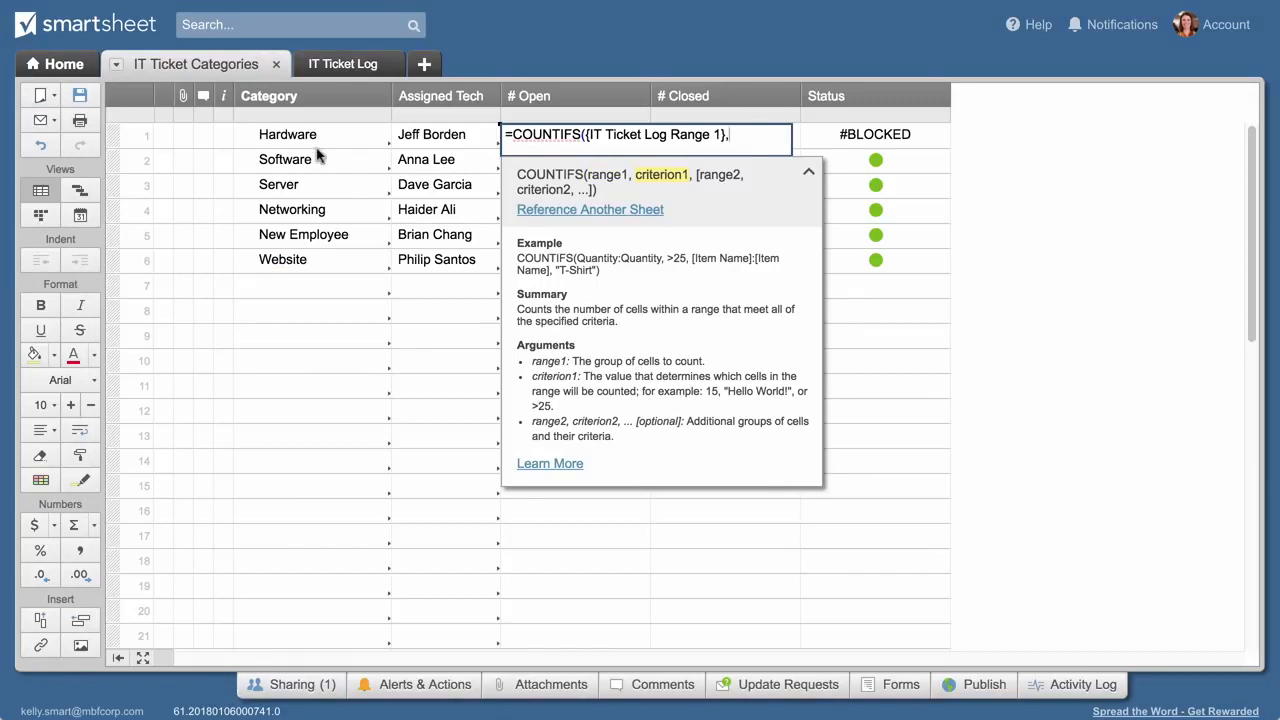
click(288, 134)
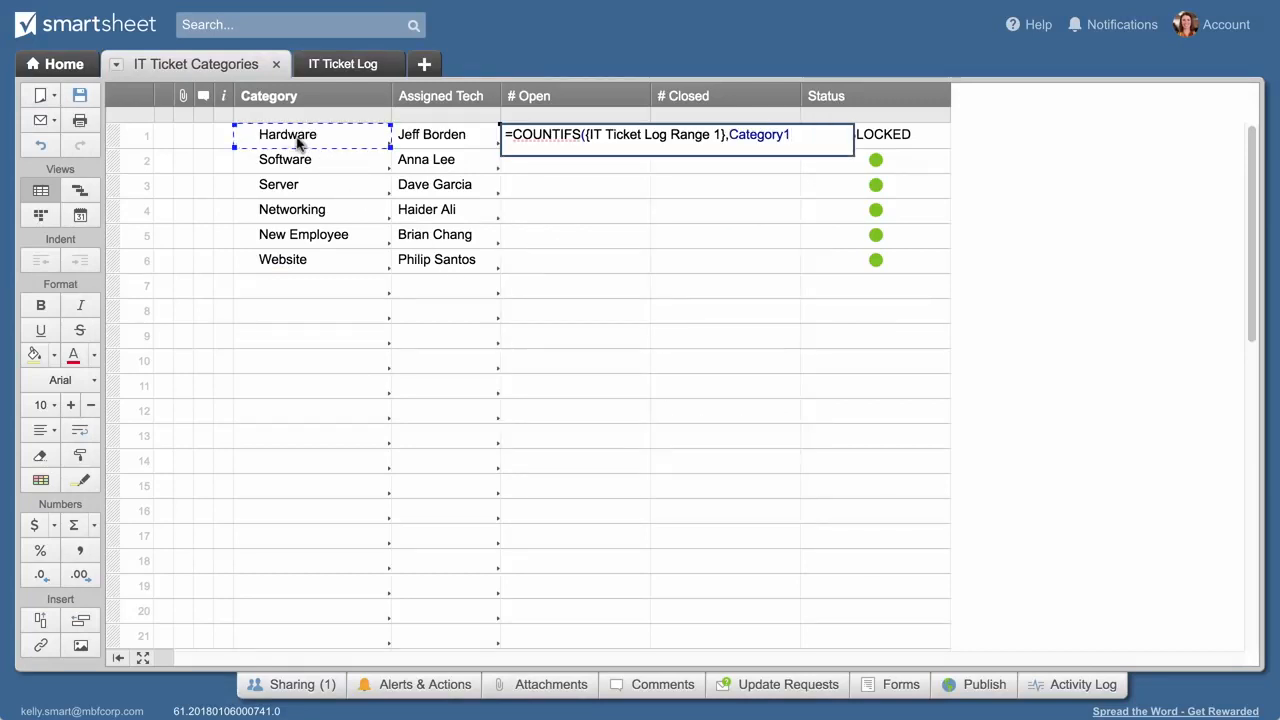
text(,)
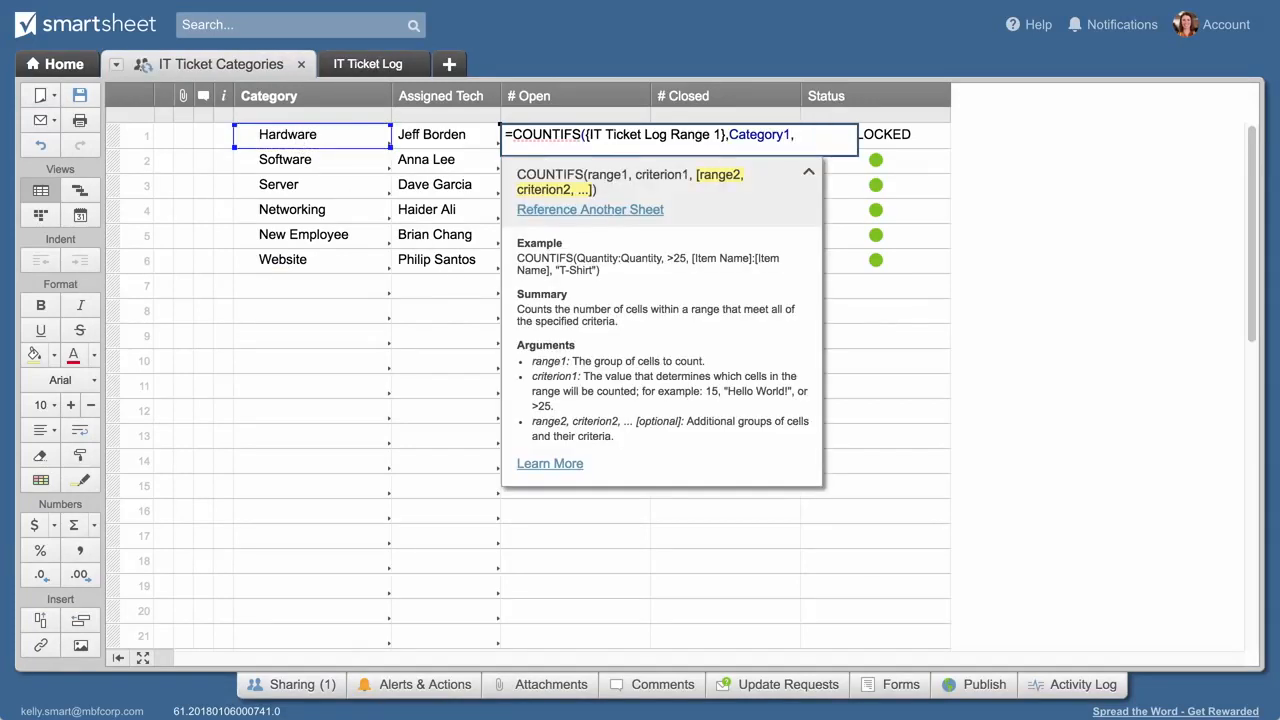
mouse_move(536, 216)
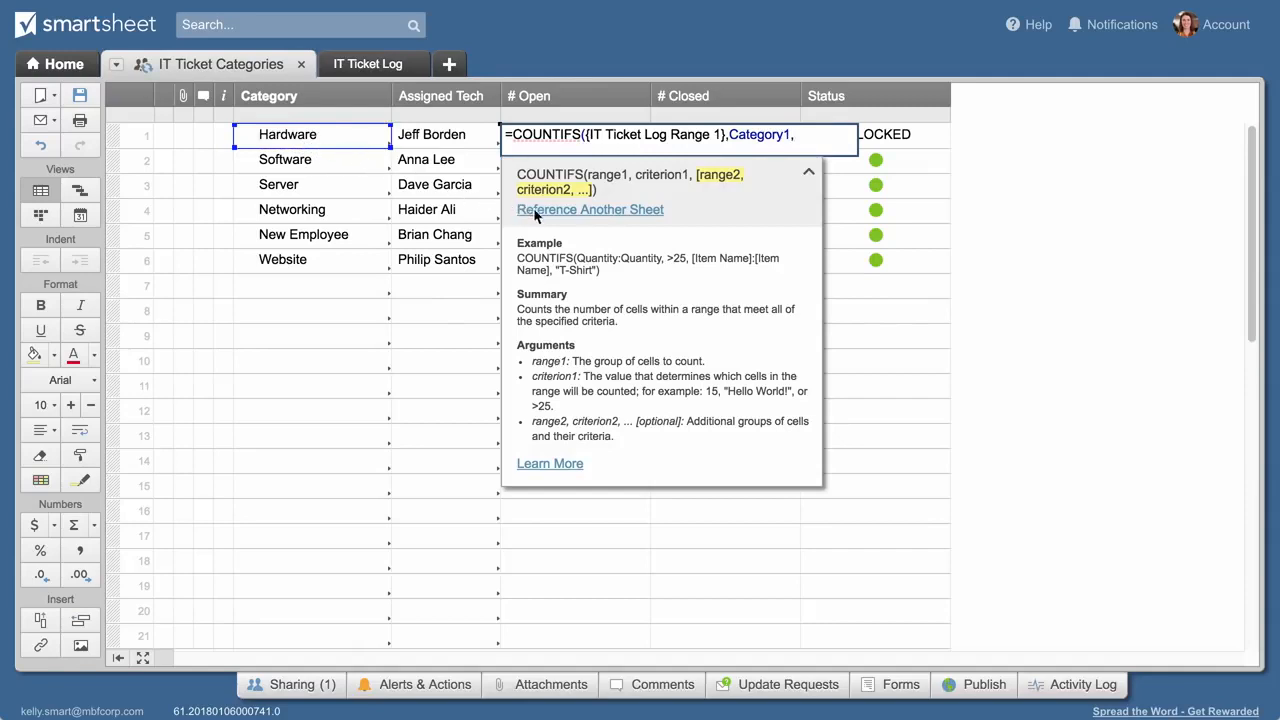
click(590, 210)
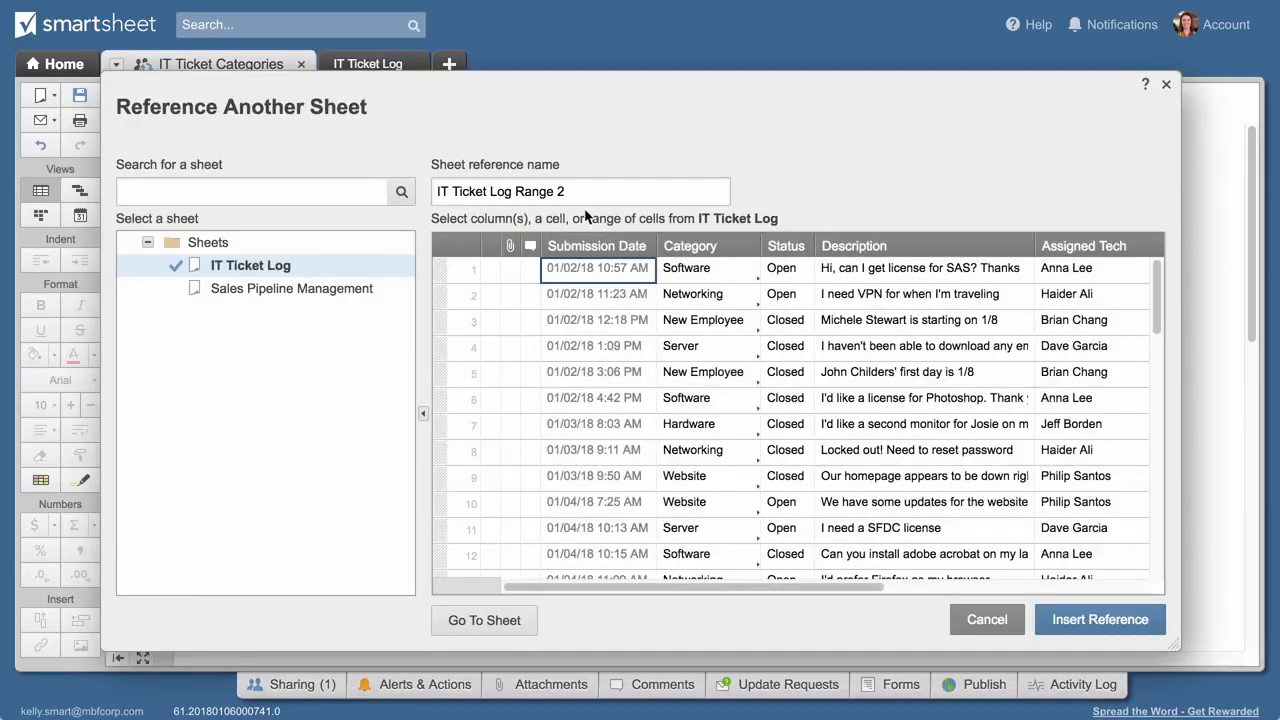
Step: Add the IT Ticket Log Status range with criterion "Open", completing the COUNTIFS so Hardware's # Open shows 1
click(786, 244)
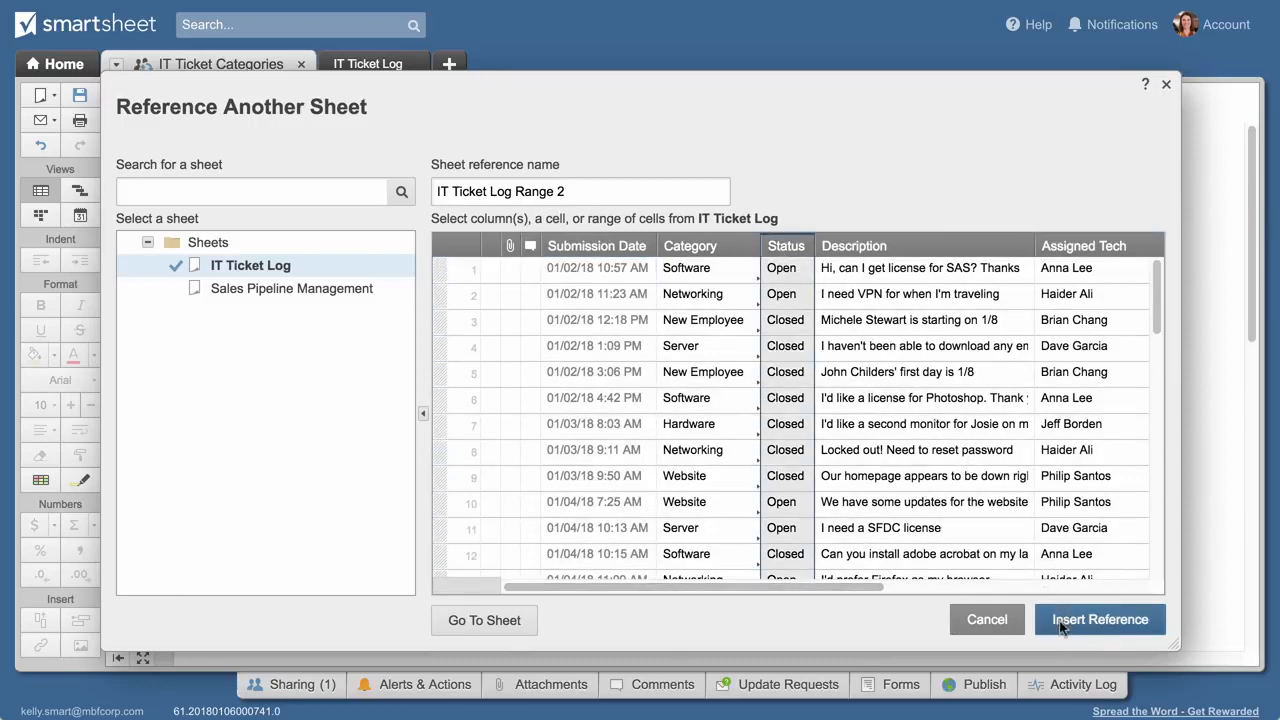
click(1100, 620)
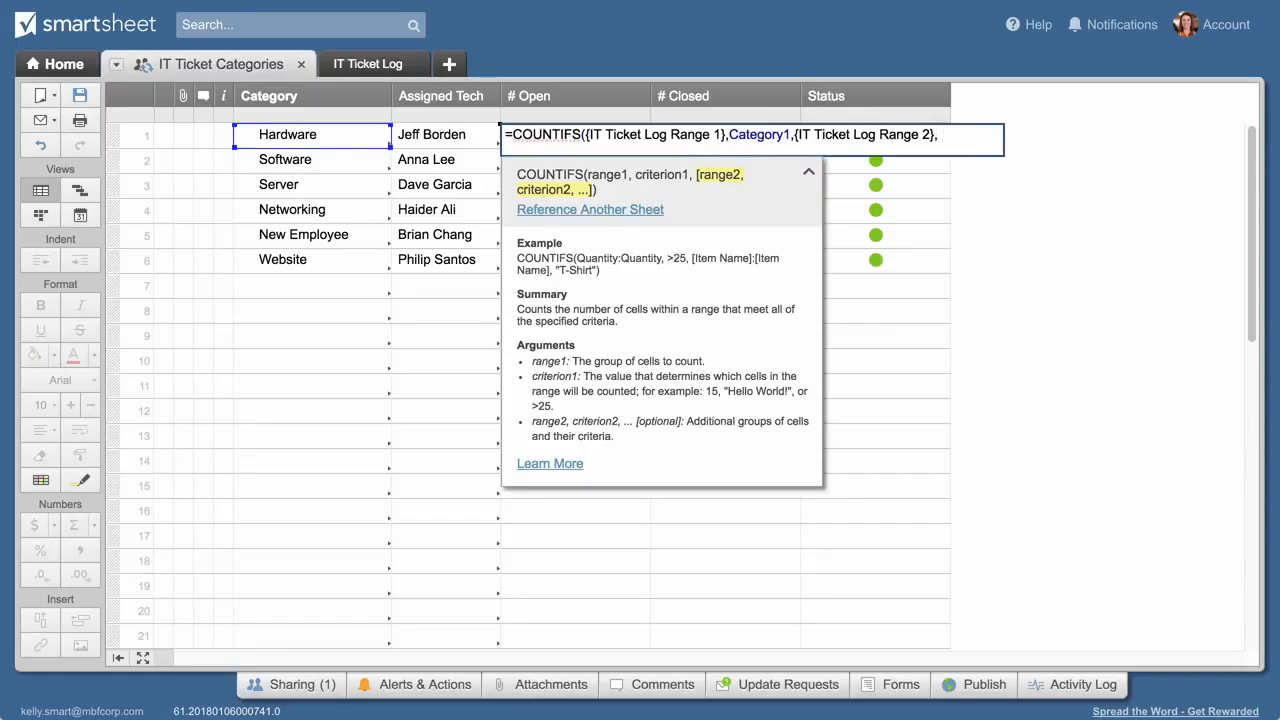
text("Open)
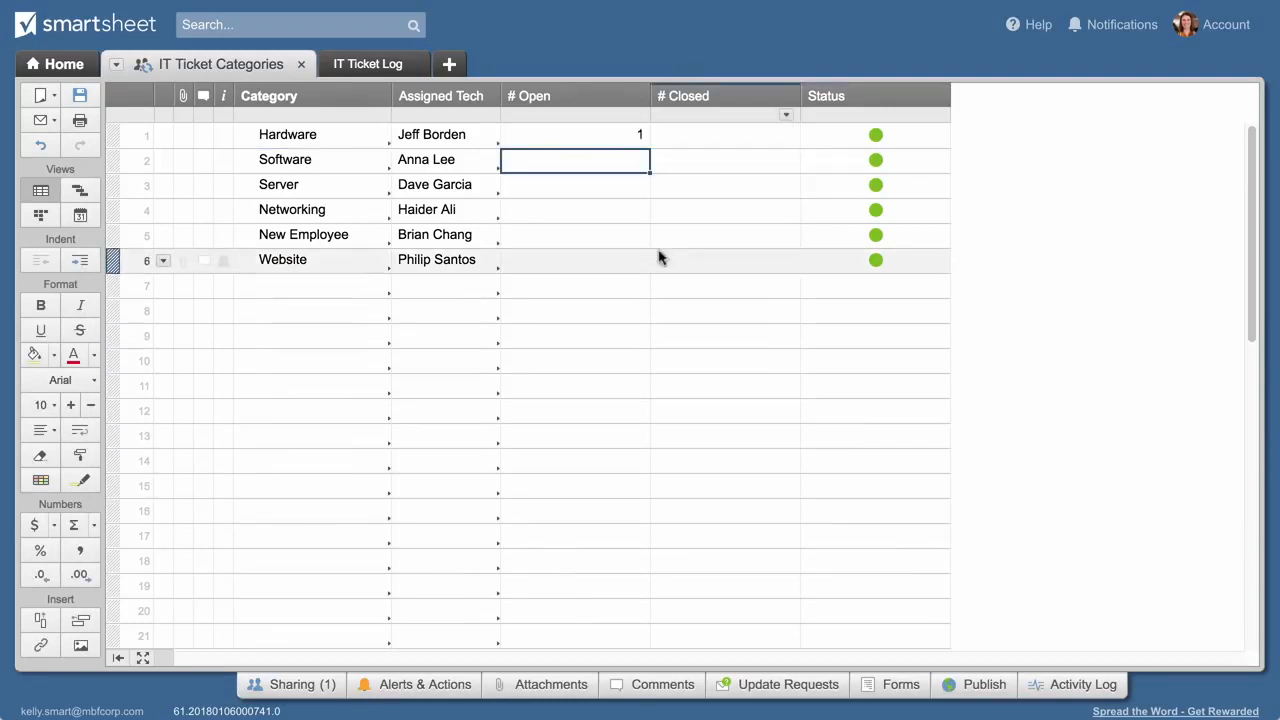
Step: Copy the COUNTIFS formula into Hardware's # Closed cell and change its status criterion to "Closed"
text(=COUNTIFS({IT Ticket Log Range 1}, Category1, {IT Ticket Log Range 2}, "Open"))
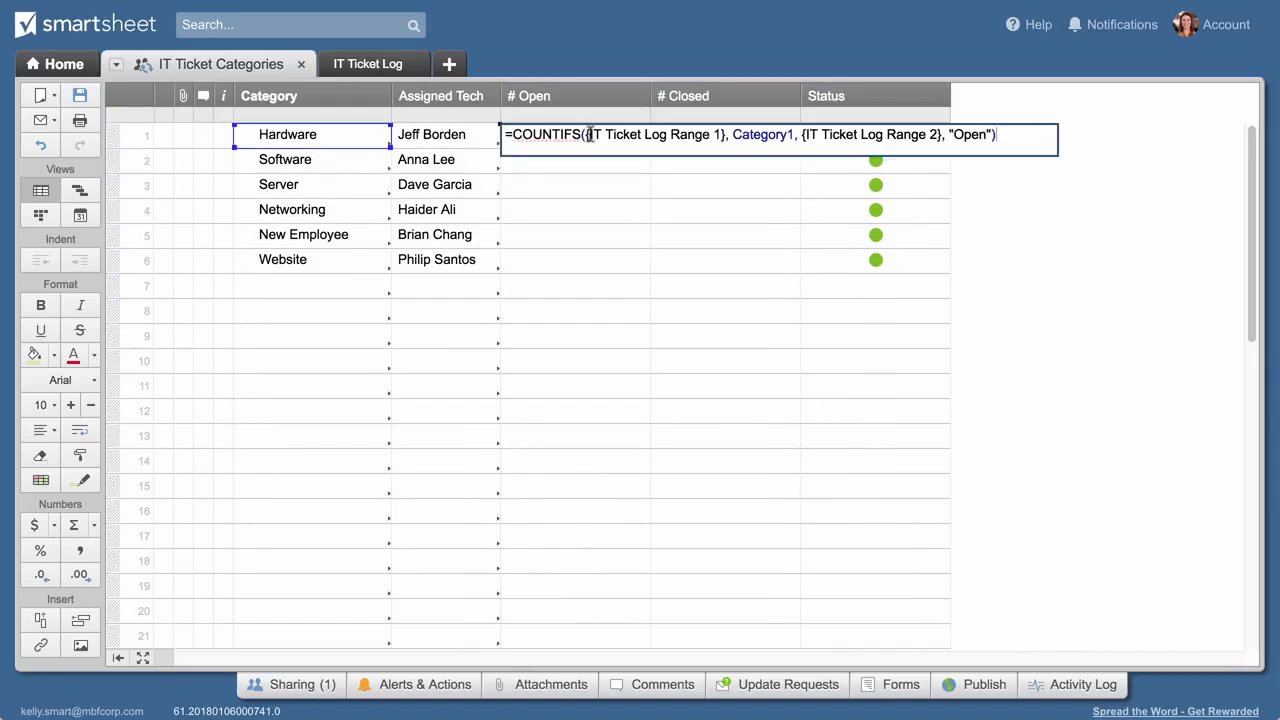
triple_click(750, 136)
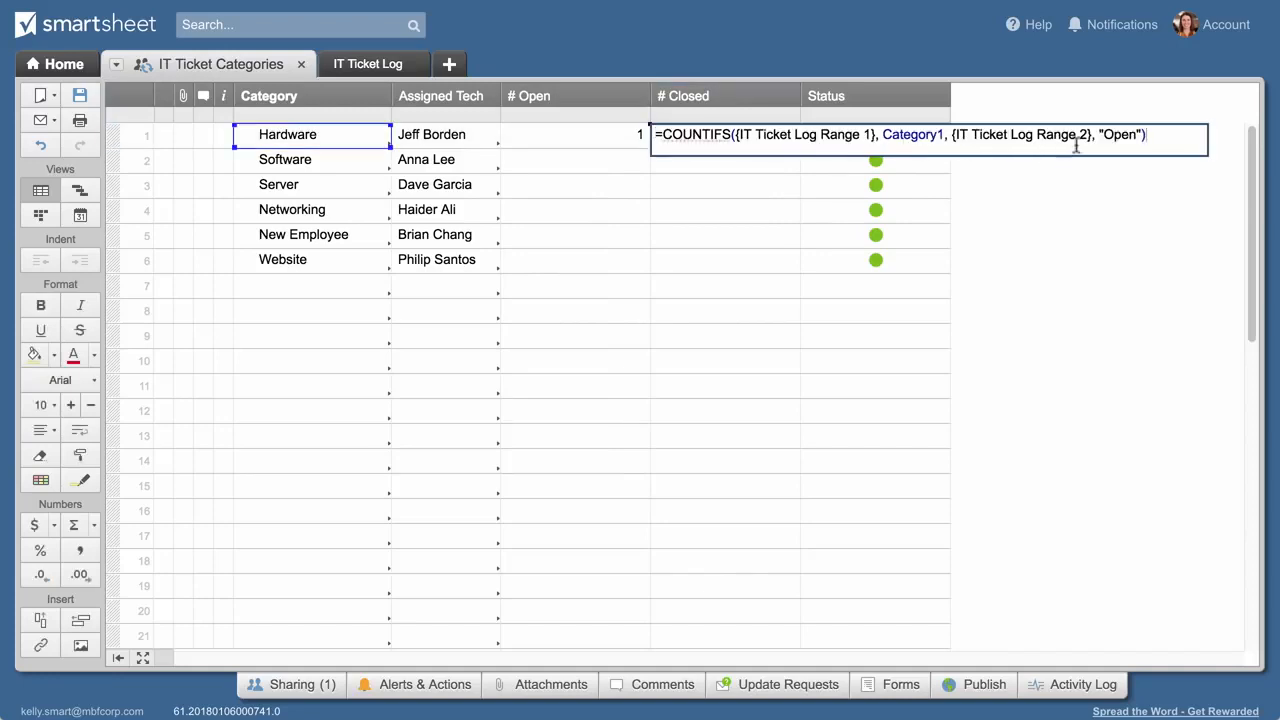
text(Clos)
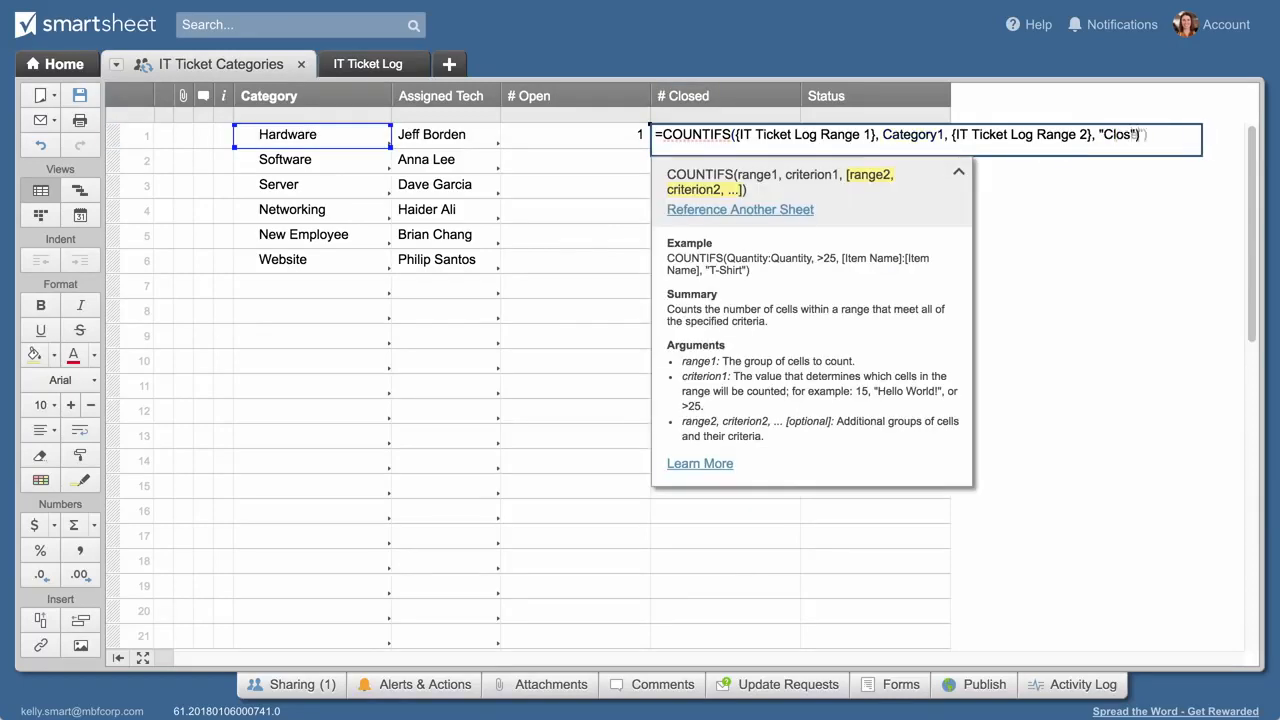